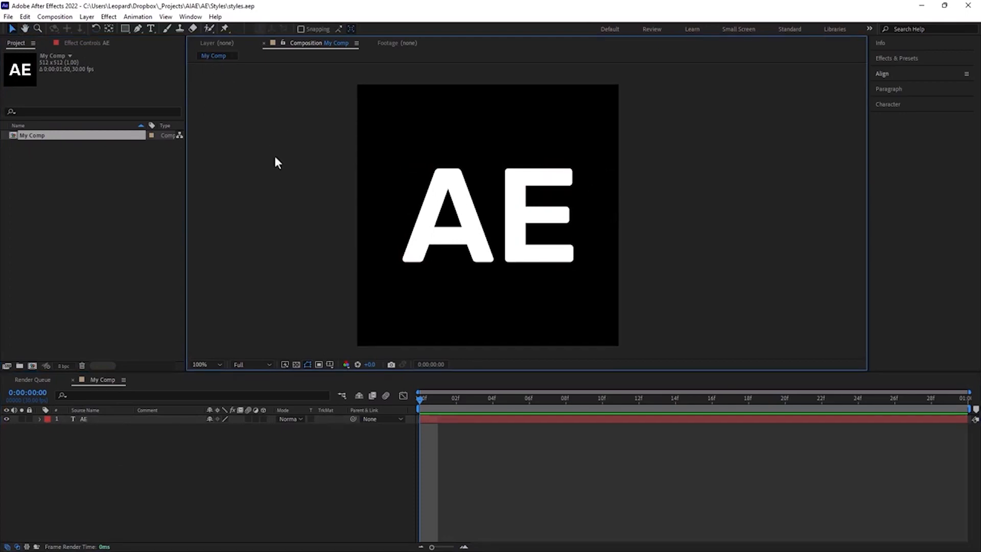
- Open the AEJuice Pack Manager from the Window menu to browse NeonMind AI presets
{"action": "left_click", "coordinate": [190, 17]}
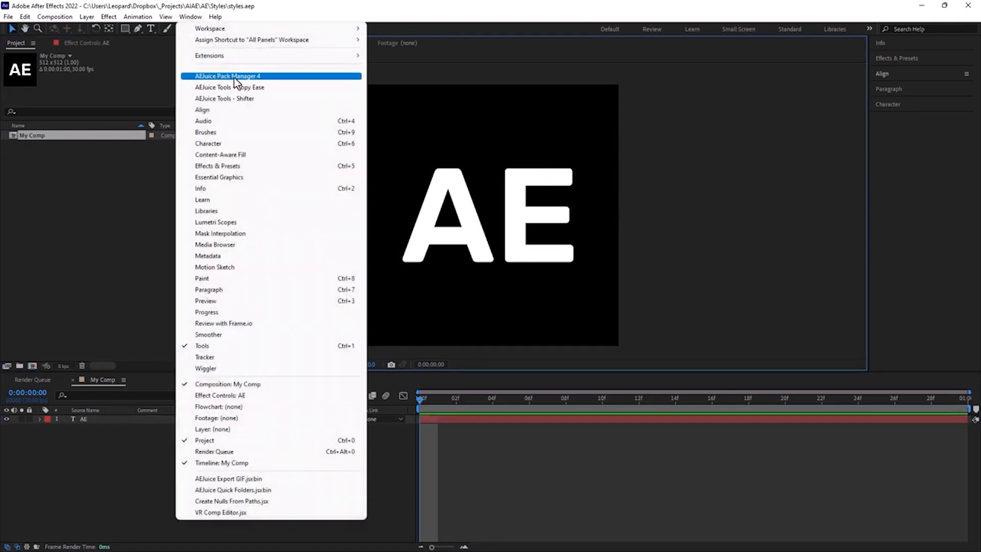
{"action": "left_click", "coordinate": [226, 76]}
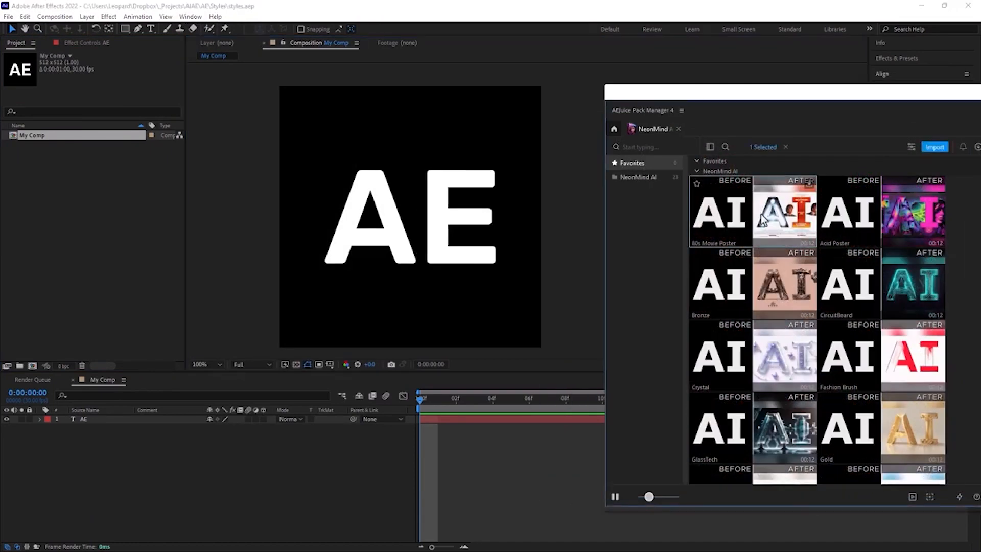
- Import the 80s Movie Poster preset and choose the source layer feeding the ControlNet image
{"action": "left_click", "coordinate": [935, 146]}
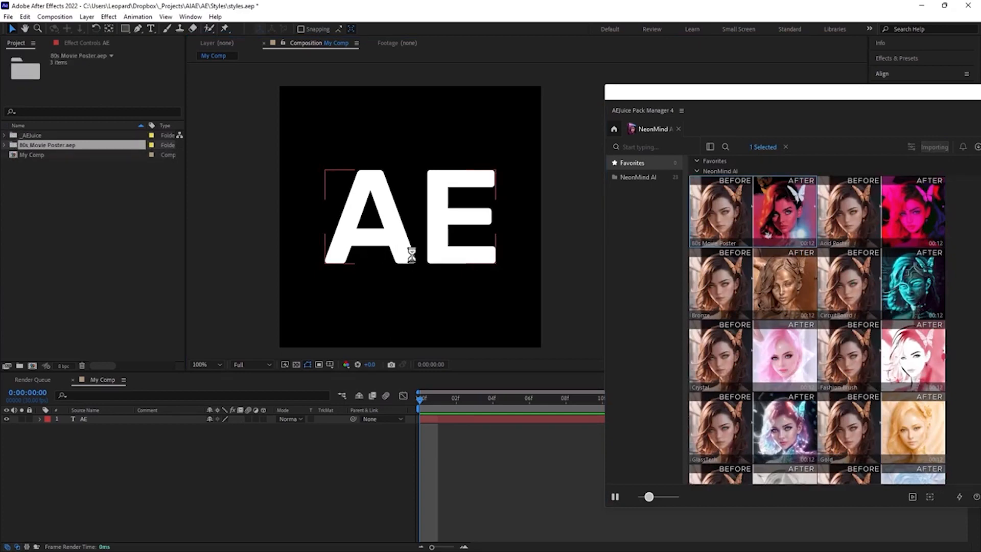
{"action": "left_click", "coordinate": [32, 154]}
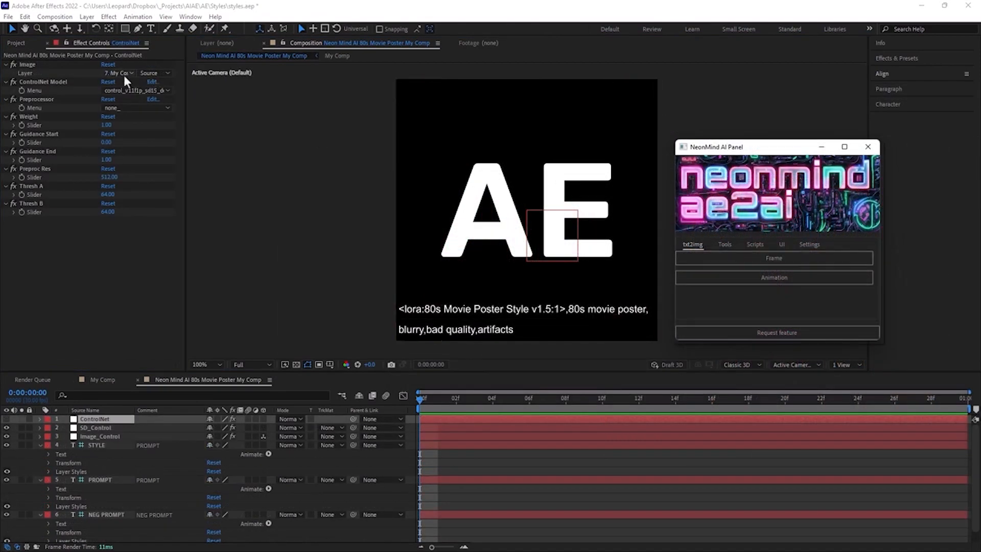
{"action": "left_click", "coordinate": [119, 73]}
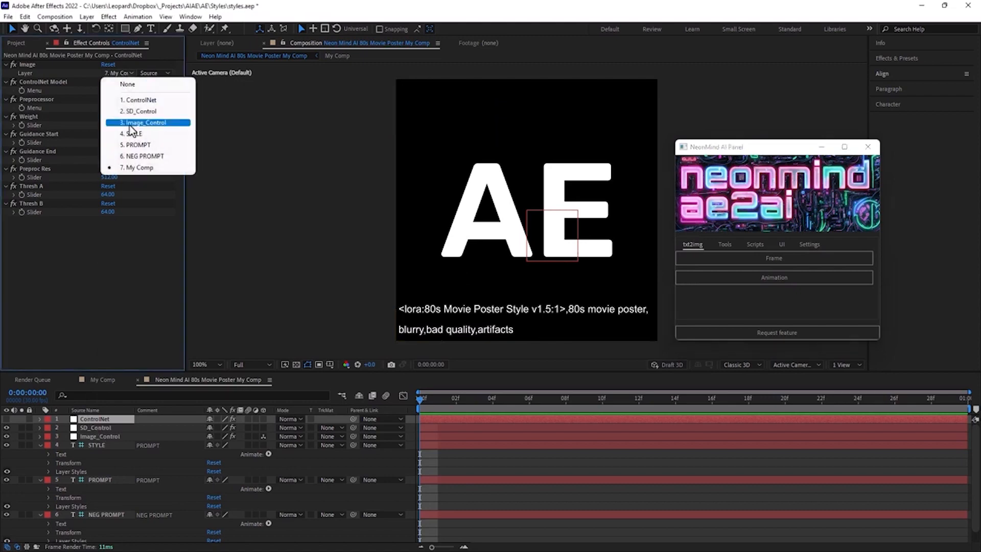
{"action": "left_click", "coordinate": [144, 121]}
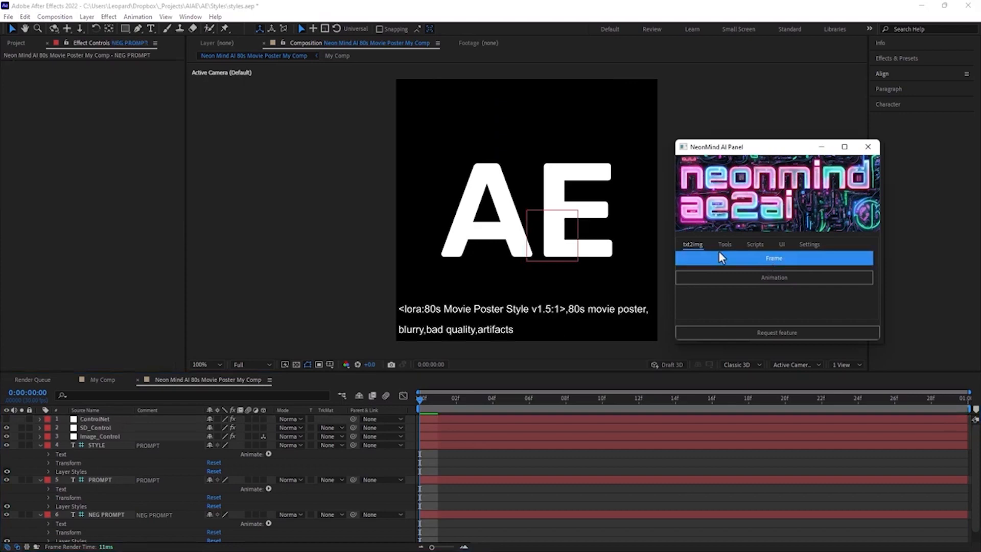
- Generate the 80s poster frame for the AE title, then switch to a different ControlNet model
{"action": "left_click", "coordinate": [773, 258]}
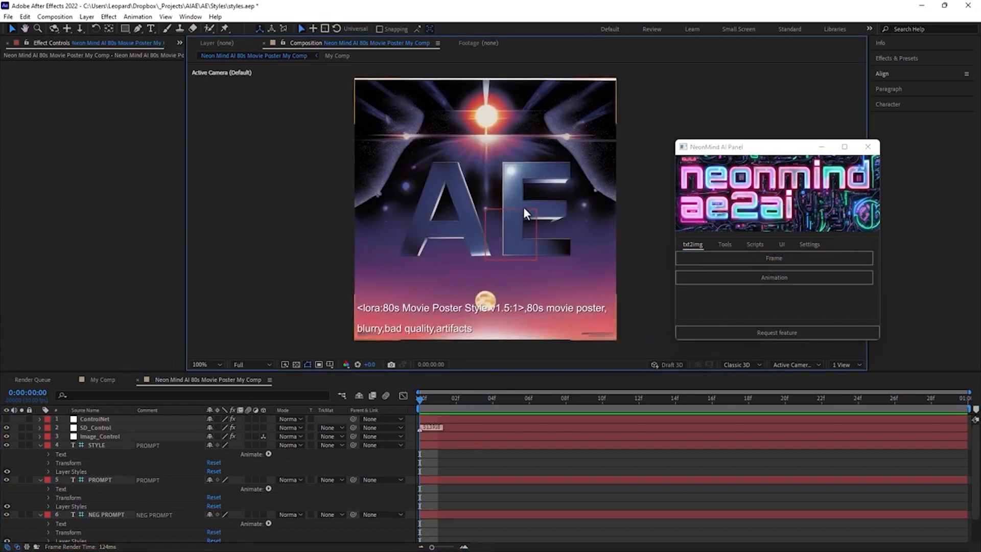
{"action": "mouse_move", "coordinate": [560, 221]}
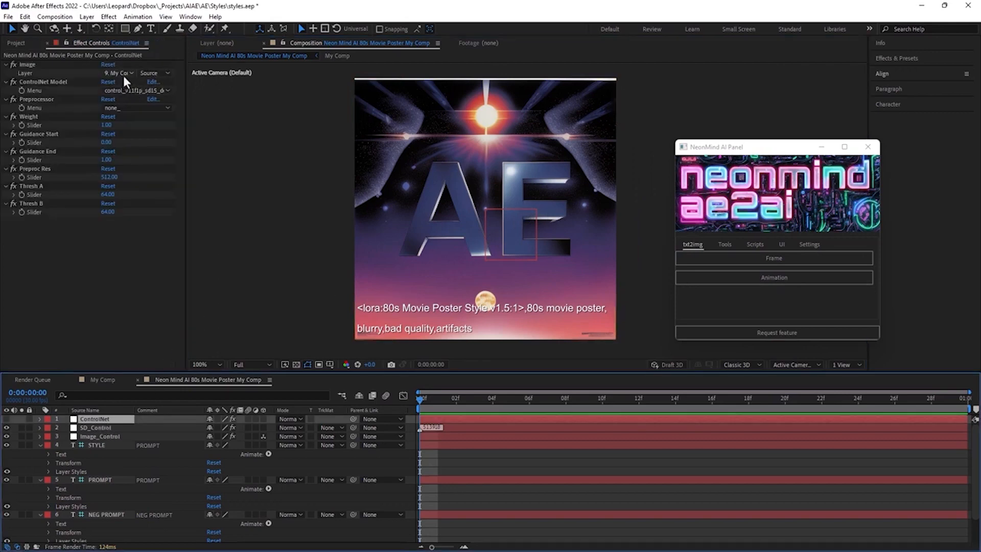
{"action": "left_click", "coordinate": [135, 90]}
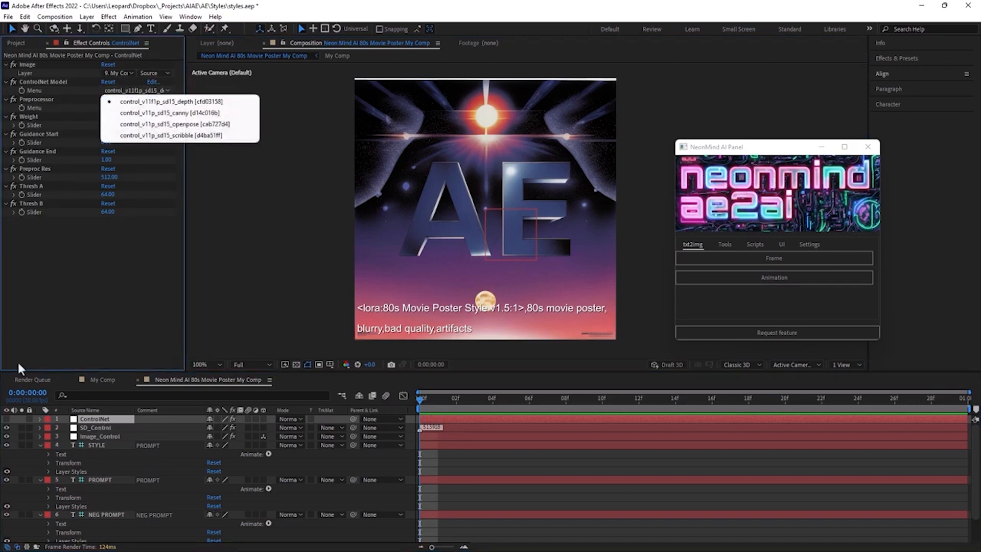
{"action": "left_click", "coordinate": [136, 107]}
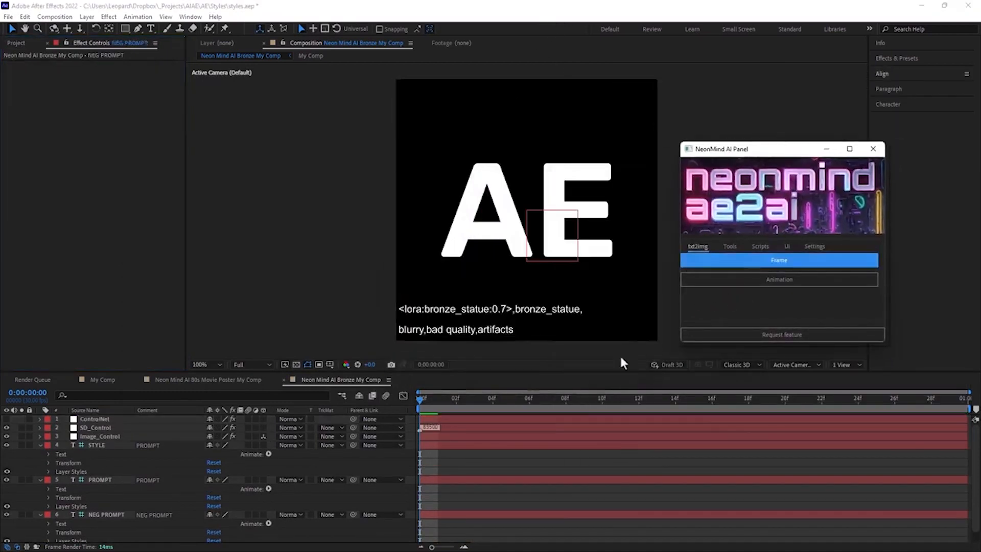
- Generate the bronze AE title frame, inspect it zoomed in, and regenerate another bronze frame
{"action": "left_click", "coordinate": [779, 259]}
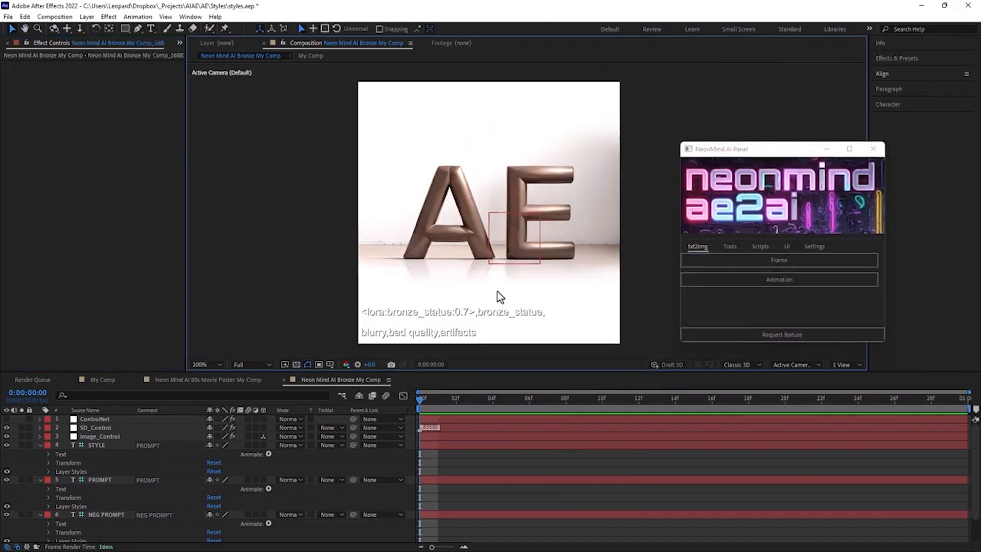
{"action": "left_click", "coordinate": [778, 260]}
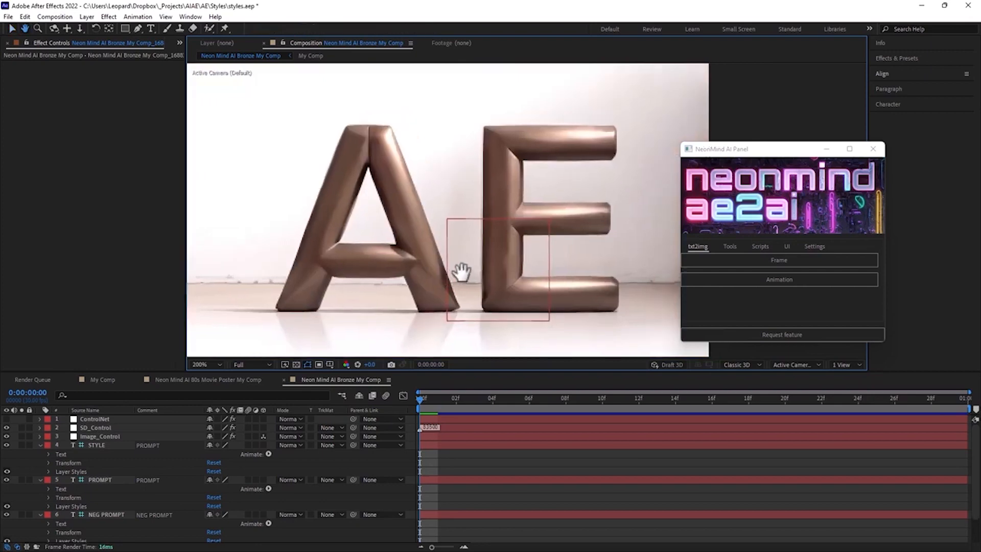
{"action": "left_click", "coordinate": [778, 259]}
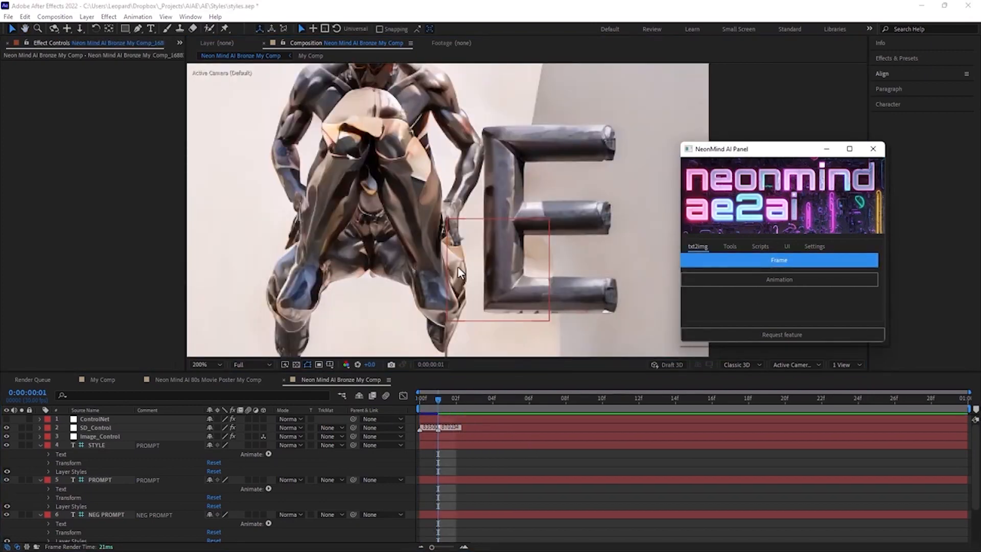
{"action": "left_click", "coordinate": [779, 259]}
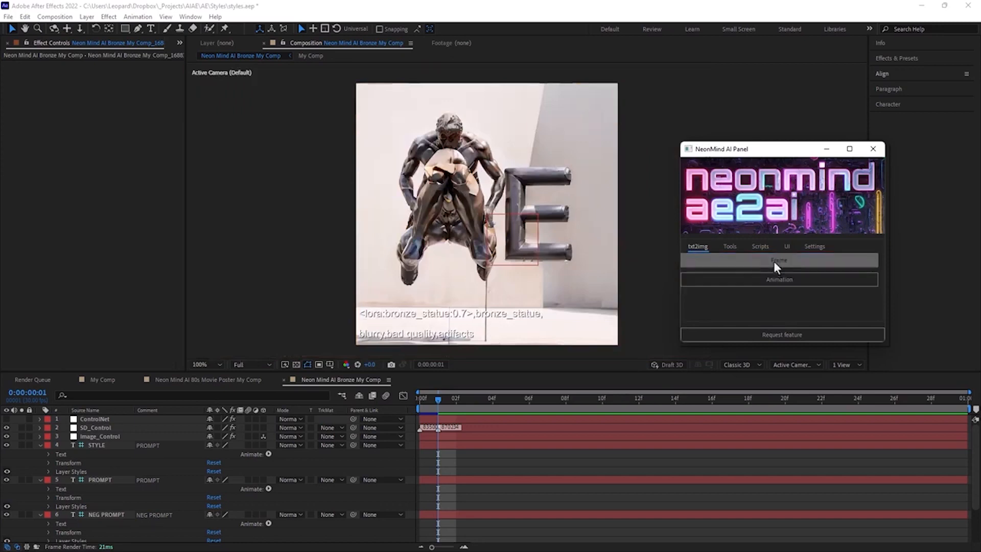
{"action": "left_click", "coordinate": [779, 260]}
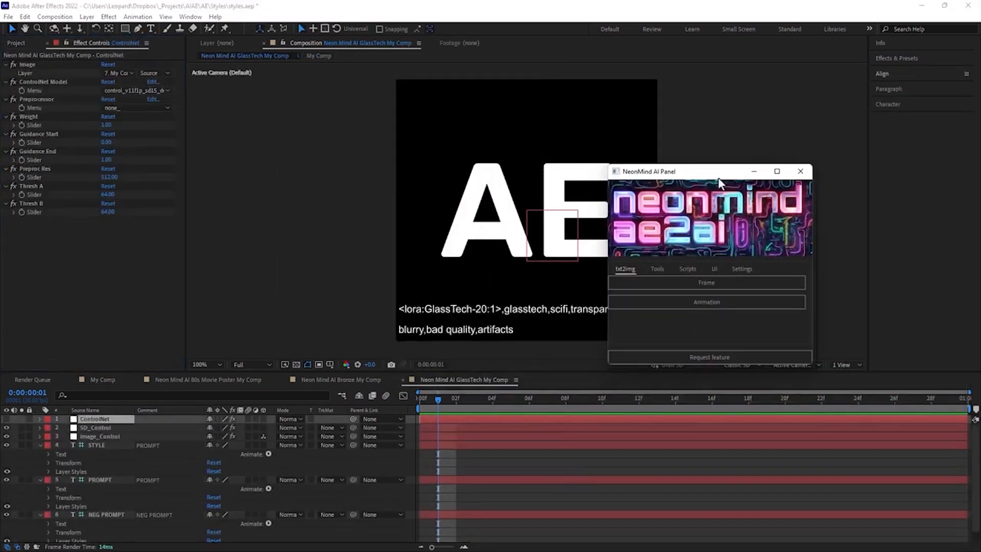
- Move the NeonMind panel aside and generate two glass-tech variations of the AE title frame
{"action": "left_click_drag", "start_coordinate": [707, 171], "coordinate": [775, 145]}
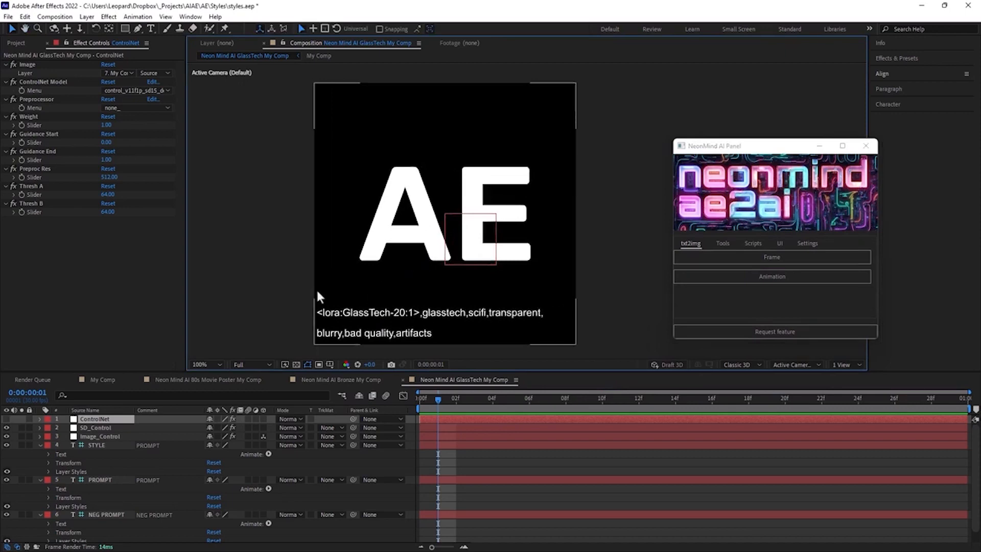
{"action": "left_click", "coordinate": [771, 257]}
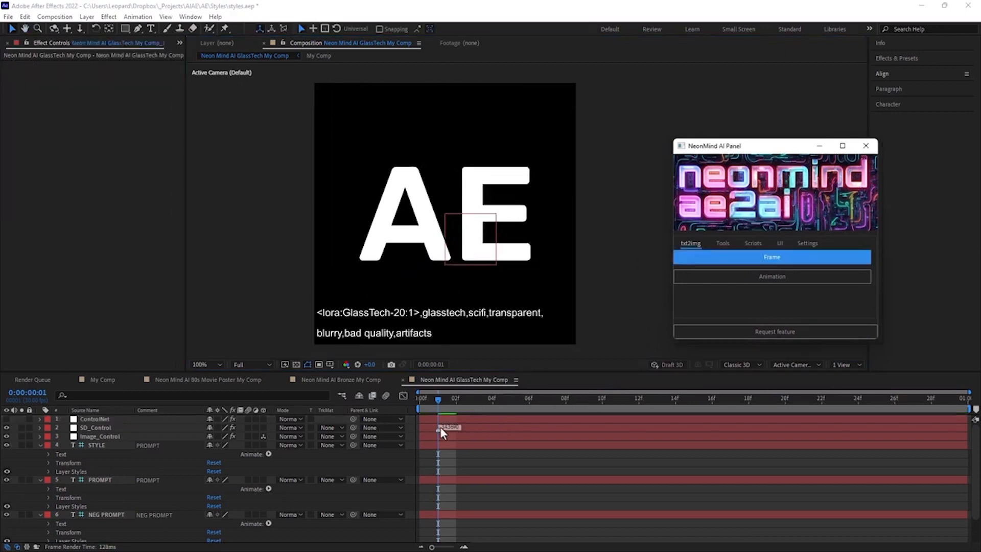
{"action": "left_click", "coordinate": [771, 256]}
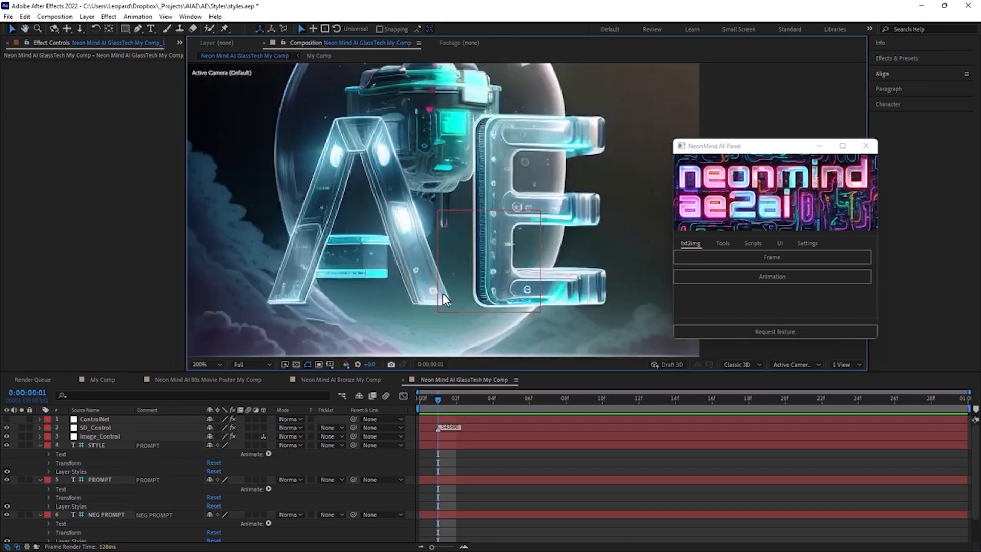
{"action": "left_click", "coordinate": [772, 256]}
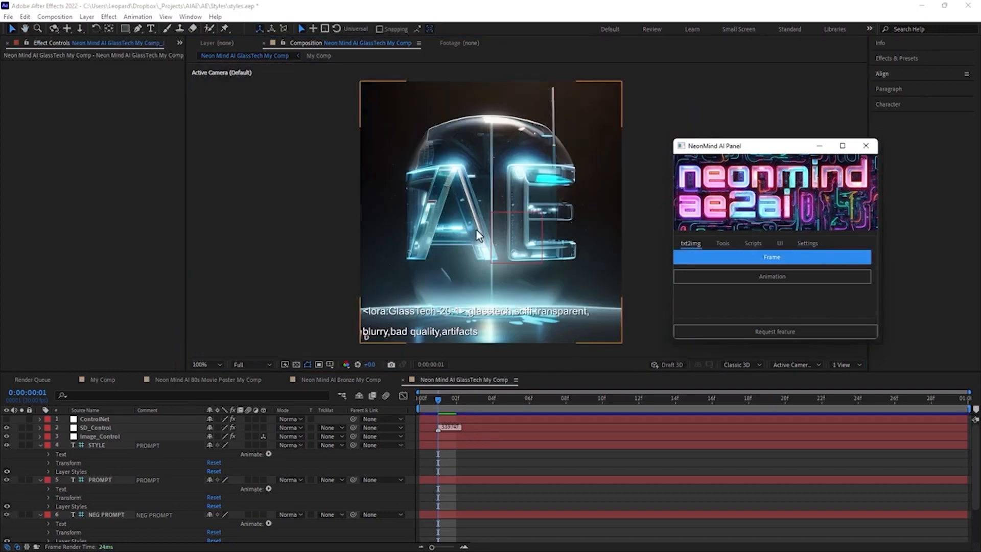
{"action": "left_click", "coordinate": [772, 257]}
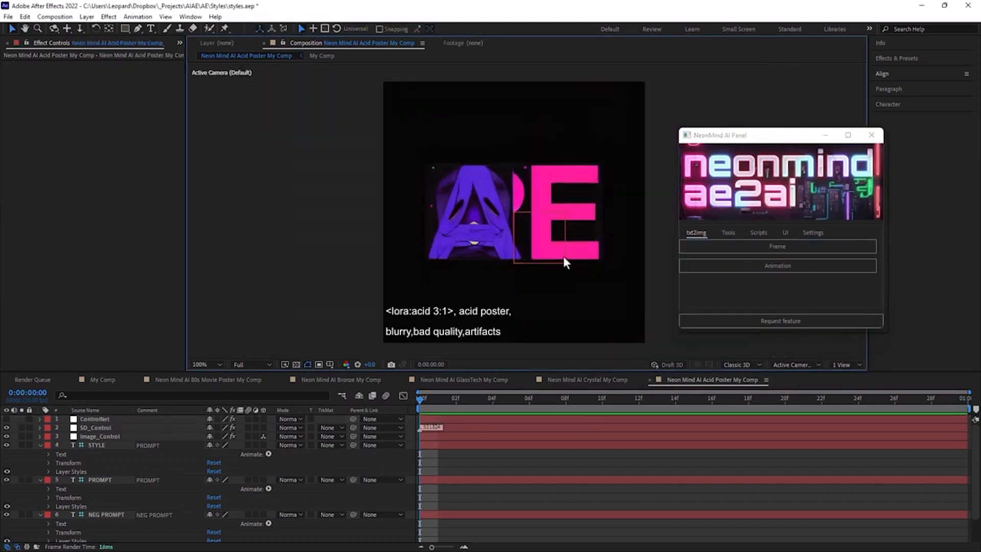
- Generate the acid poster frame and regenerate several variations of the AE title
{"action": "left_click", "coordinate": [776, 246]}
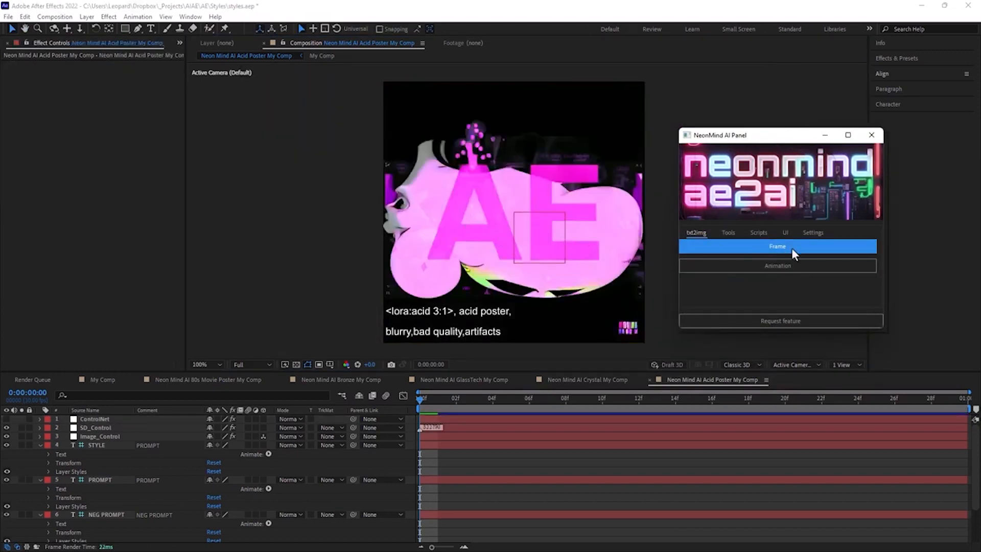
{"action": "left_click", "coordinate": [777, 246]}
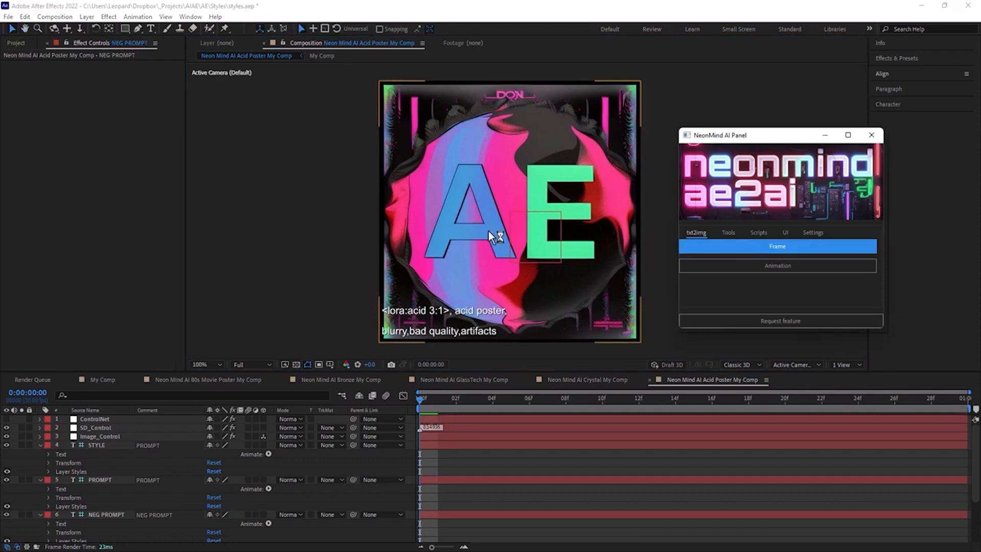
{"action": "left_click", "coordinate": [776, 246]}
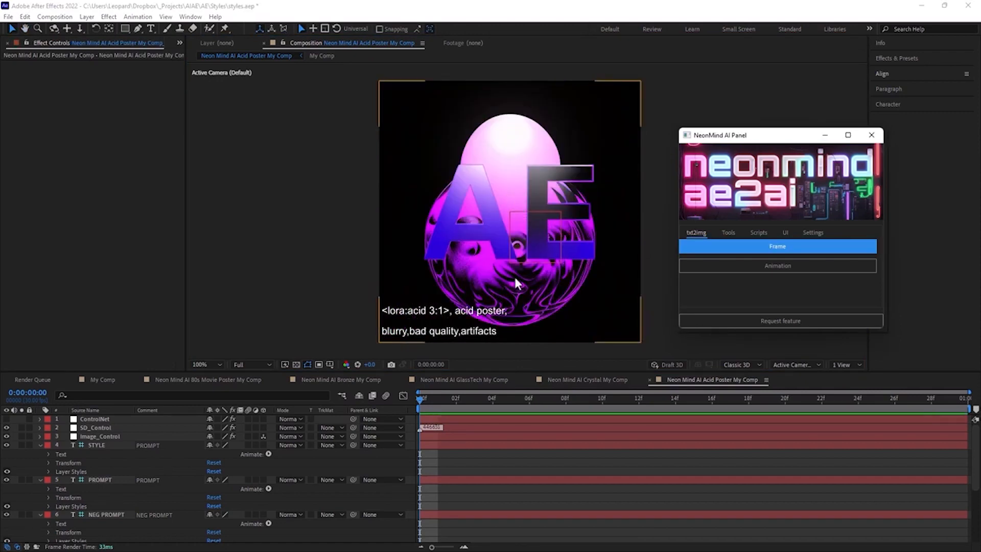
{"action": "left_click", "coordinate": [777, 246]}
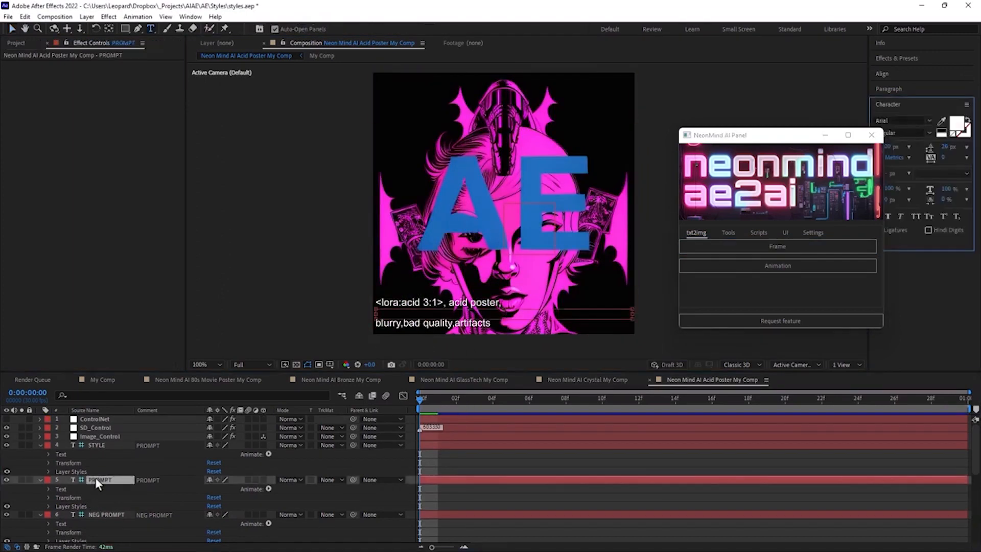
- Extend the Acid Poster prompt with "insects, vivid color" and commit the edit
{"action": "type", "text": "inse"}
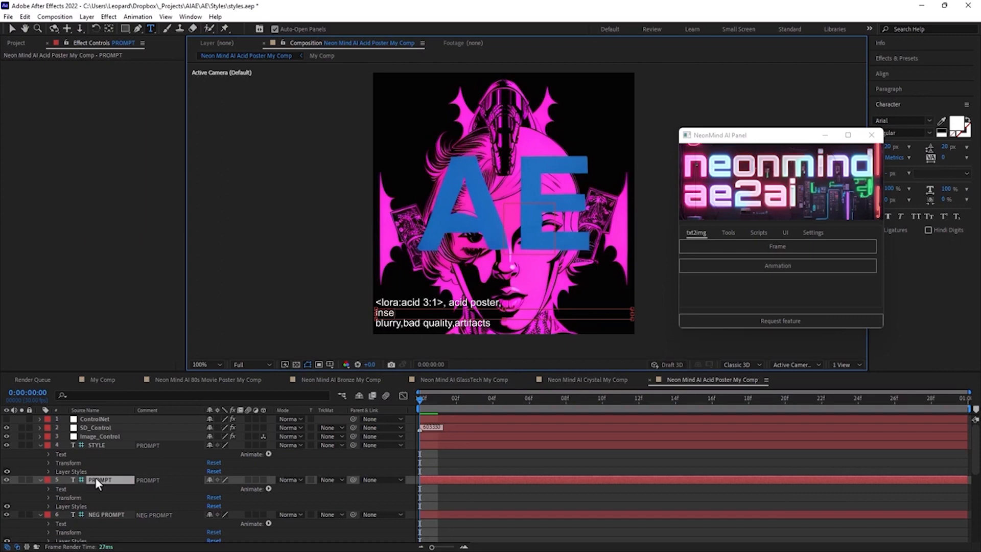
{"action": "type", "text": "ects,"}
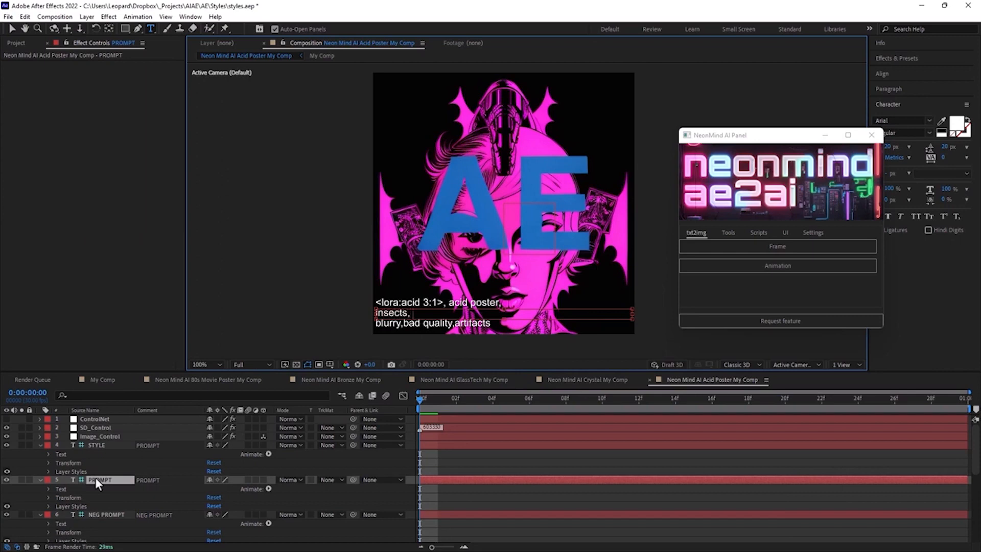
{"action": "type", "text": "vivid color"}
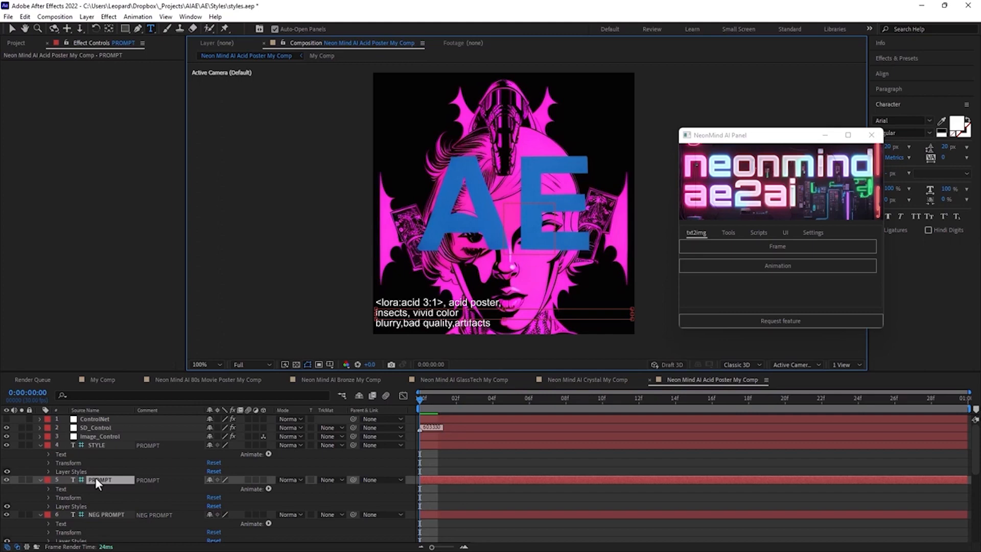
{"action": "left_click", "coordinate": [776, 246]}
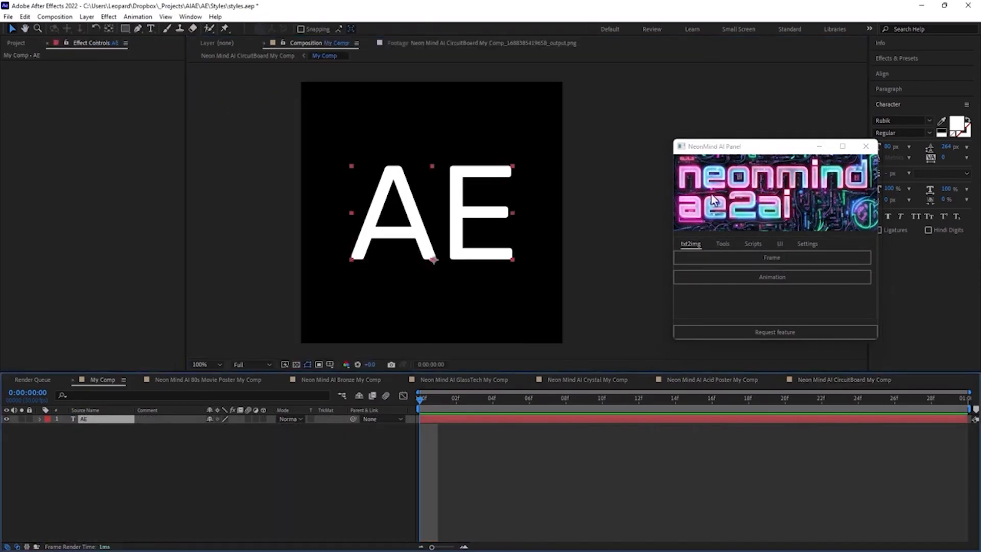
- Switch to the CircuitBoard comp showing the AE title above its generated outputs
{"action": "left_click", "coordinate": [901, 133]}
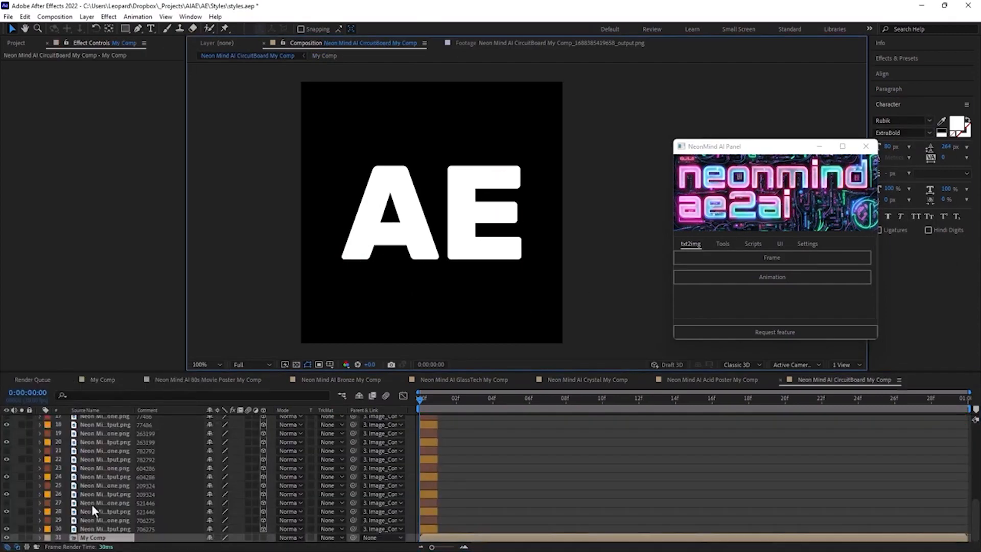
{"action": "left_click", "coordinate": [771, 258]}
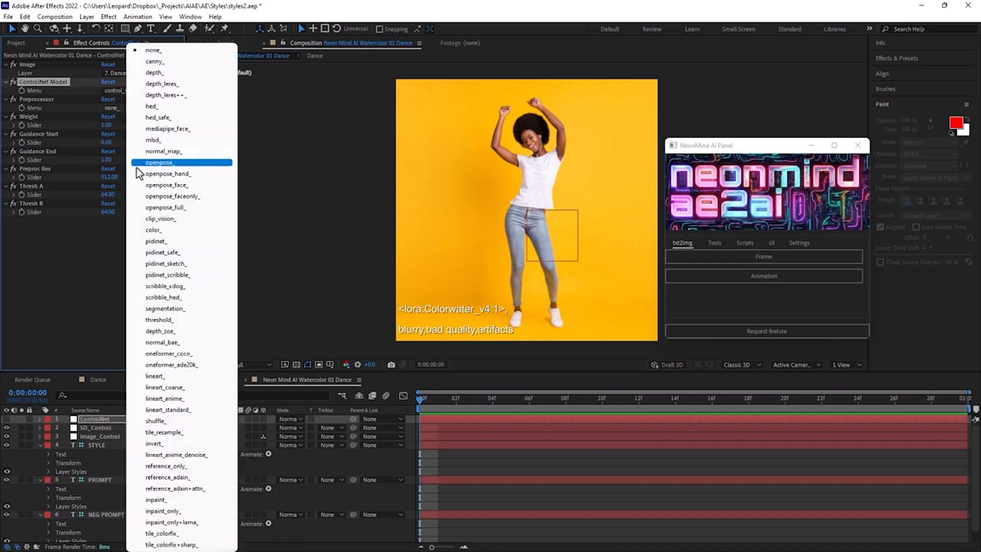
- Set the Watercolor Dance ControlNet preprocessor to openpose and show the panel's preprocessing tools
{"action": "left_click", "coordinate": [160, 163]}
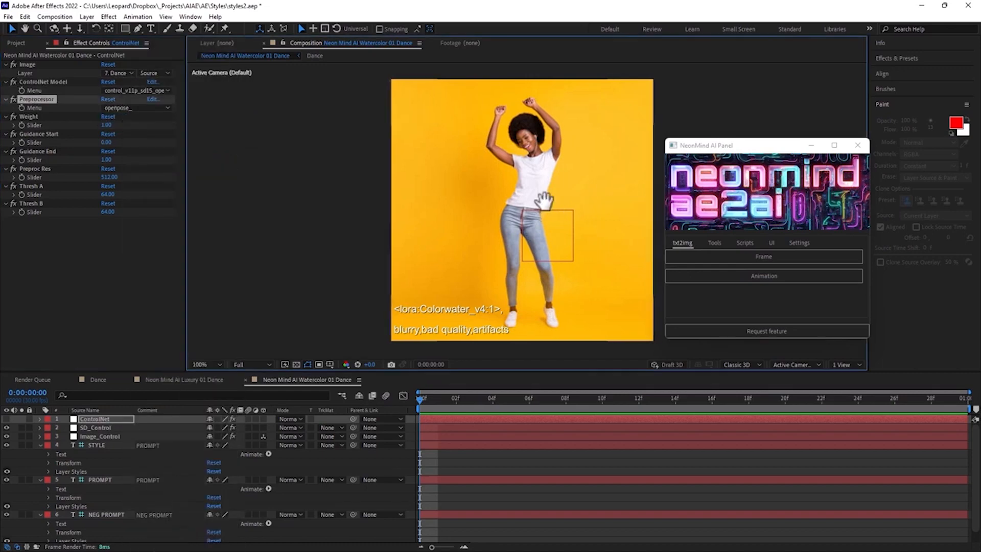
{"action": "left_click", "coordinate": [714, 244]}
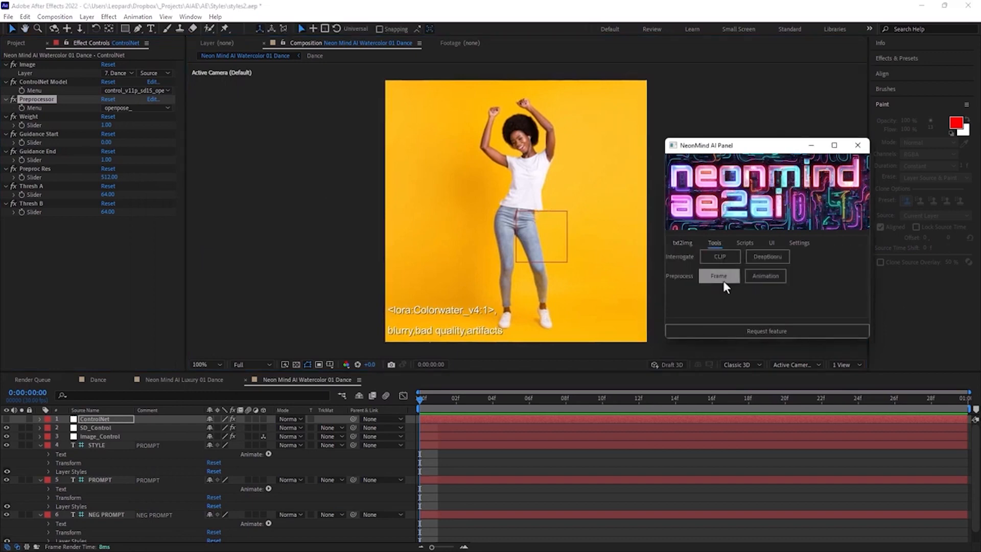
- Preprocess the dancer photo into an openpose skeleton, then return to the txt2img options
{"action": "left_click", "coordinate": [719, 275]}
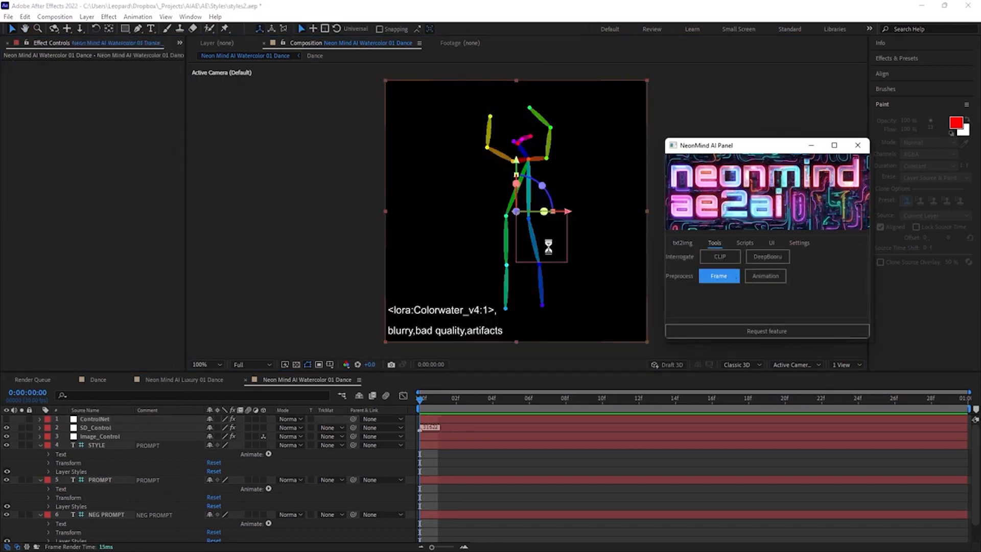
{"action": "mouse_move", "coordinate": [618, 220]}
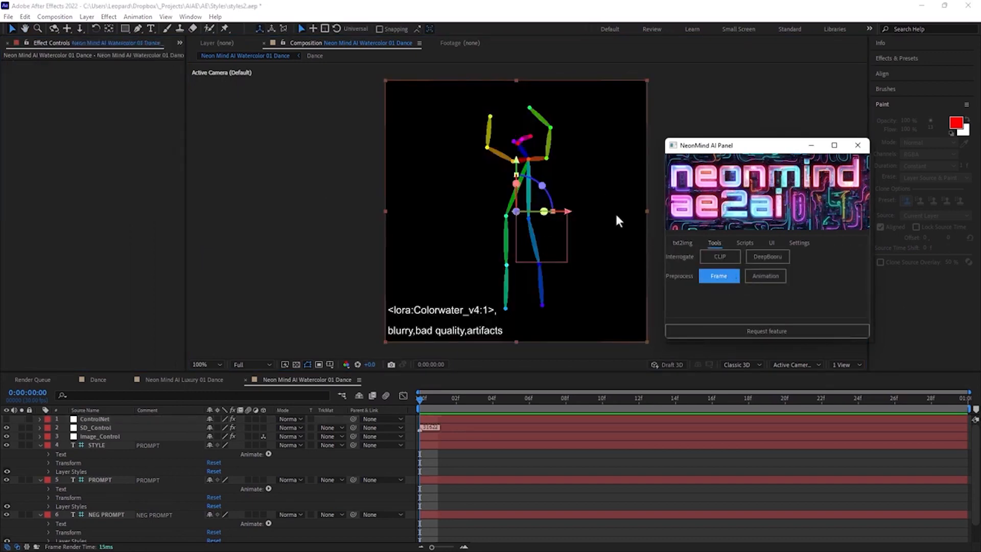
{"action": "scroll", "scroll_direction": "down", "scroll_amount": 3}
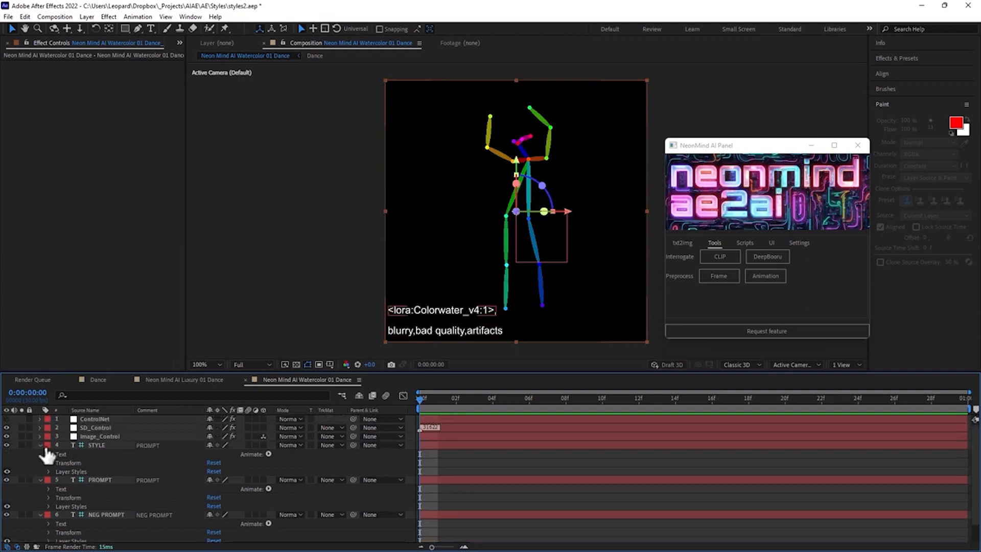
{"action": "left_click", "coordinate": [682, 243]}
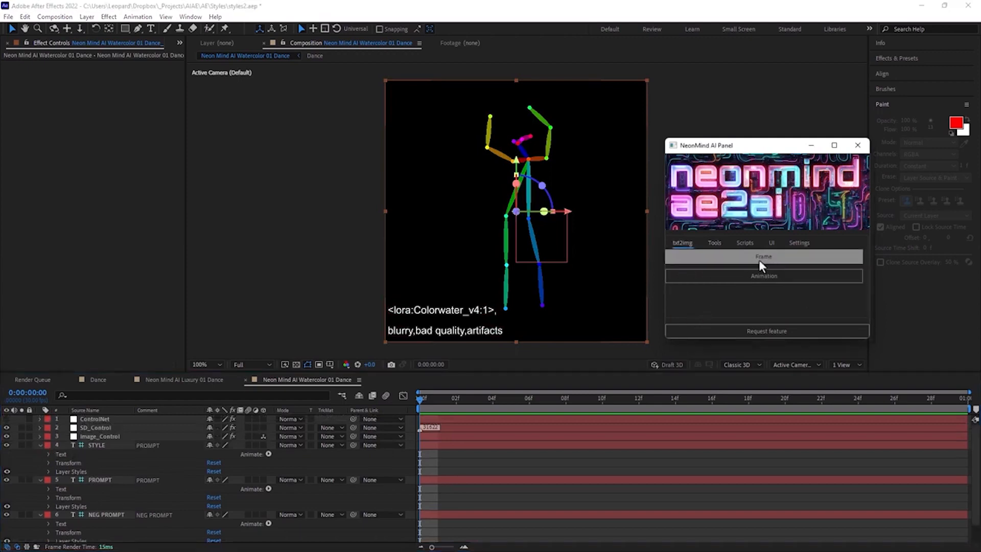
- Change the prompt to 'dancing woman, sunset' and generate a watercolor dancer from the pose frame
{"action": "left_click", "coordinate": [763, 256]}
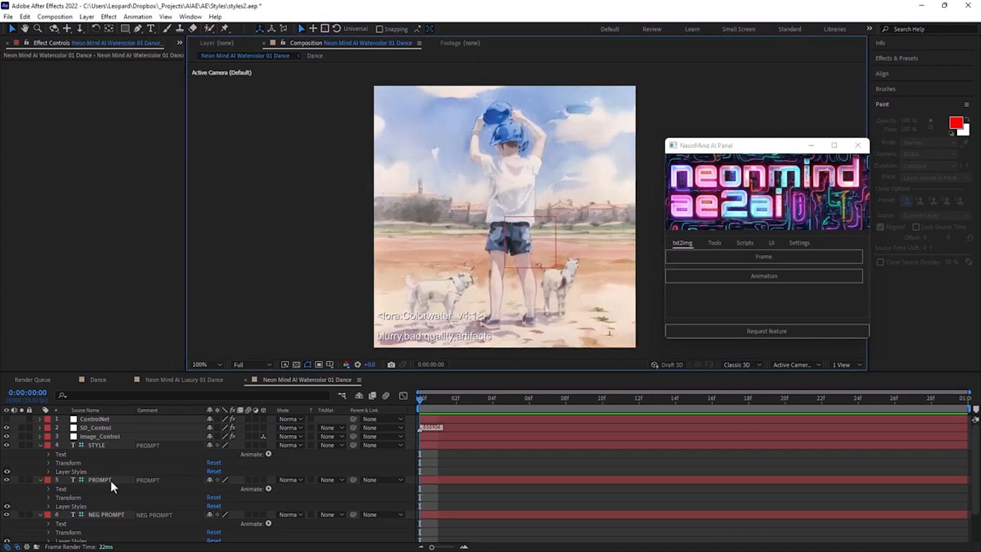
{"action": "left_click", "coordinate": [100, 481]}
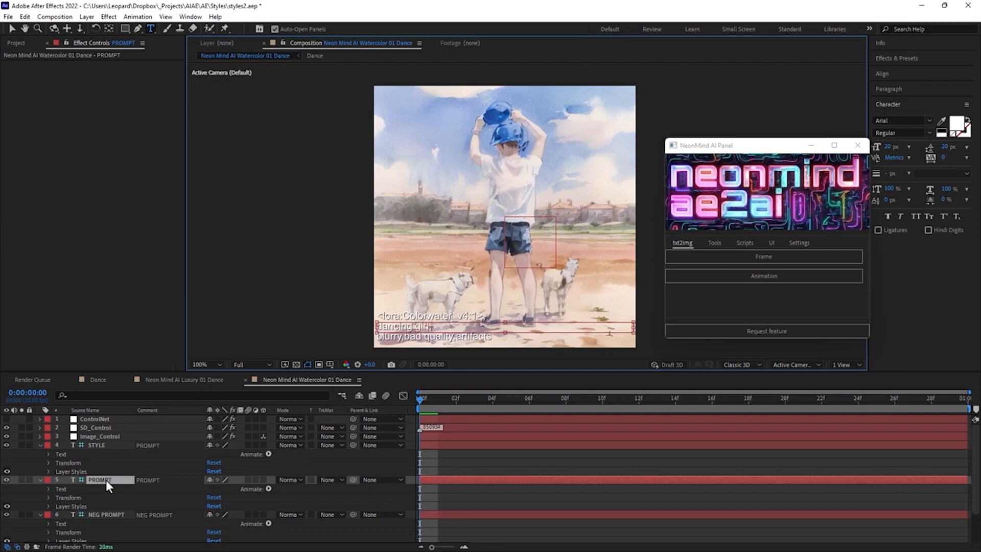
{"action": "left_click", "coordinate": [763, 256]}
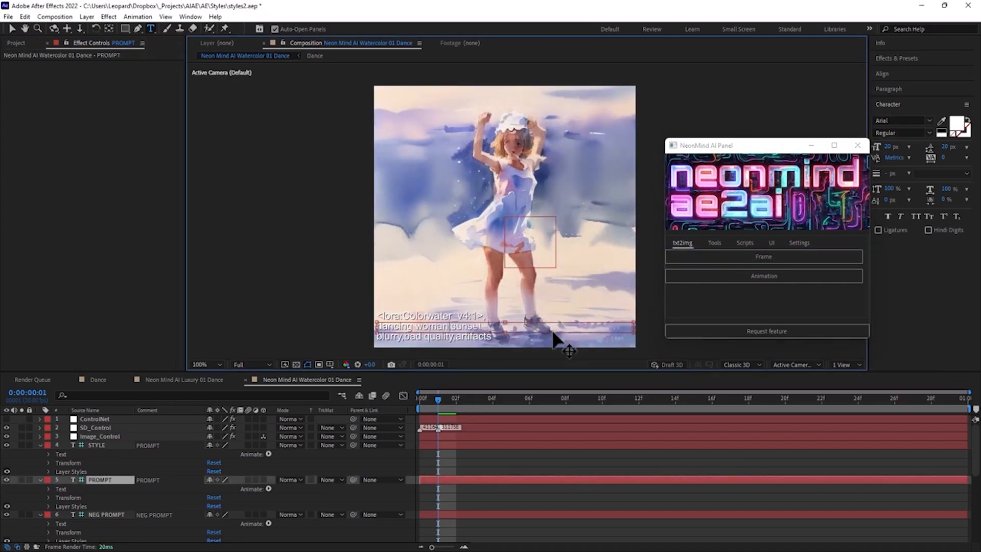
{"action": "left_click", "coordinate": [763, 256]}
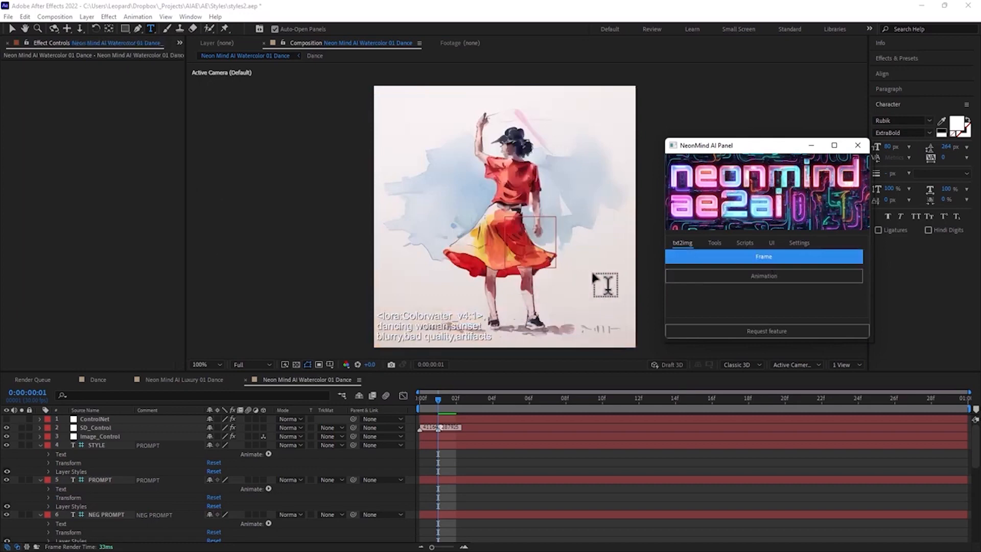
- Adjust the ControlNet Weight slider and regenerate the watercolor dancer
{"action": "left_click", "coordinate": [94, 419]}
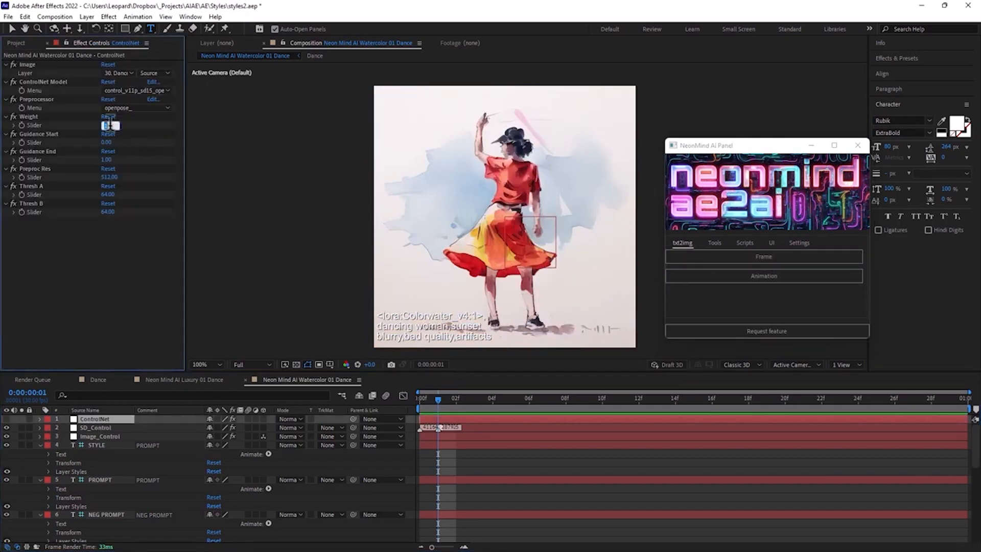
{"action": "left_click", "coordinate": [762, 256]}
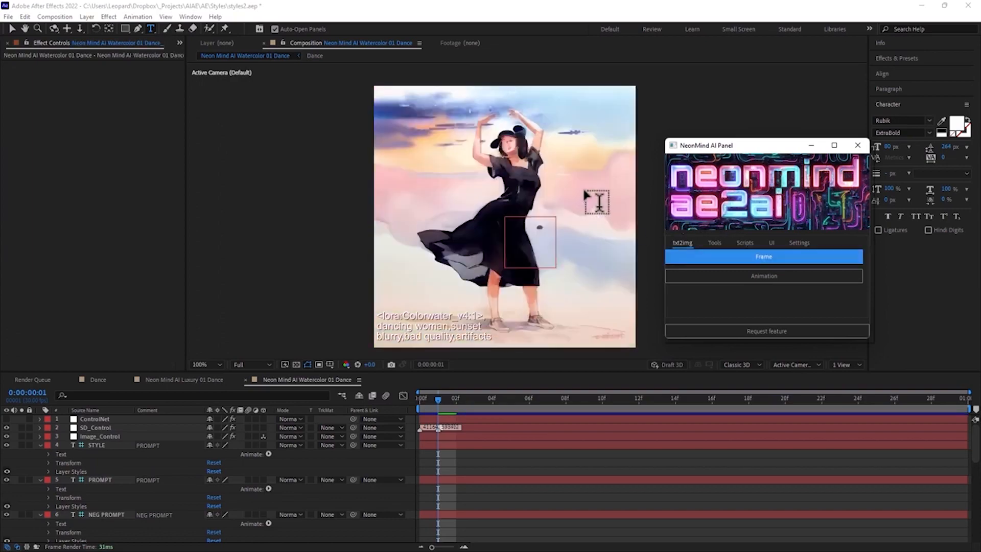
{"action": "mouse_move", "coordinate": [616, 196]}
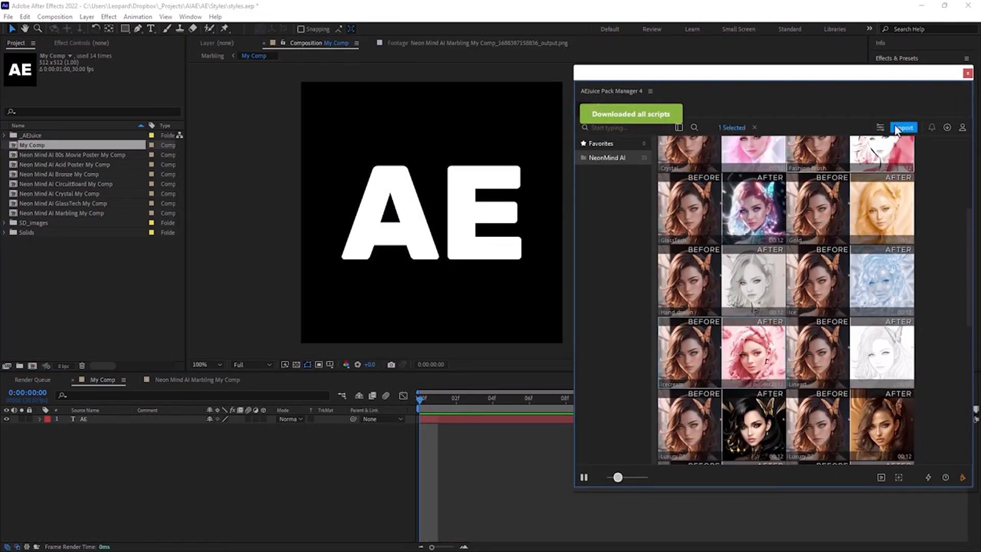
- Import the NeonMind Icecream preset and render the AE title as pastel ice-cream letters
{"action": "left_click", "coordinate": [904, 128]}
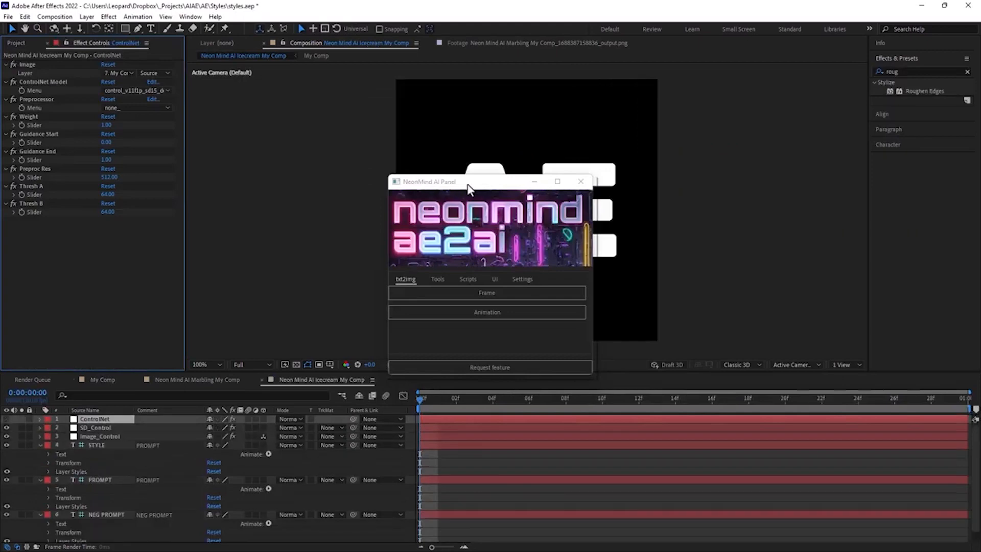
{"action": "left_click", "coordinate": [487, 293]}
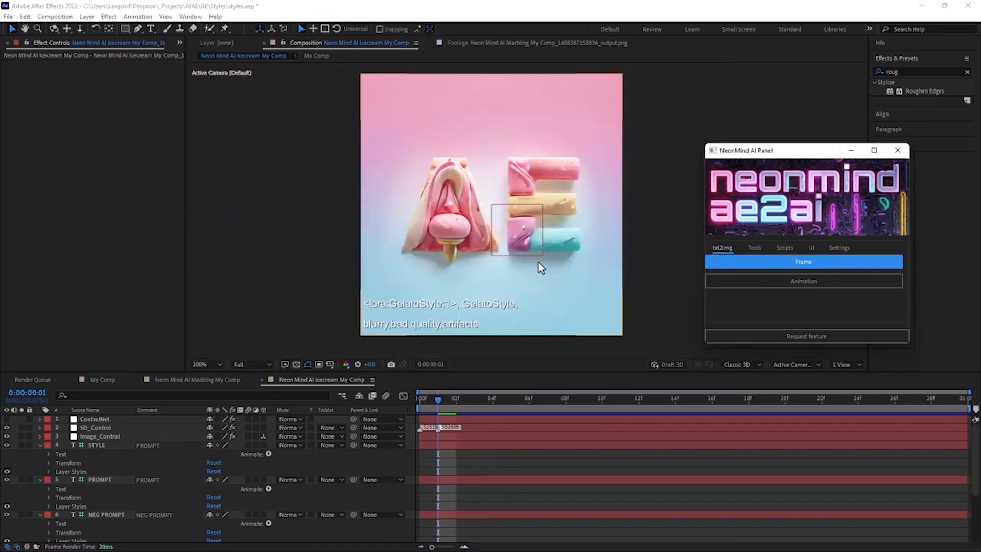
{"action": "scroll", "scroll_direction": "down", "scroll_amount": 3}
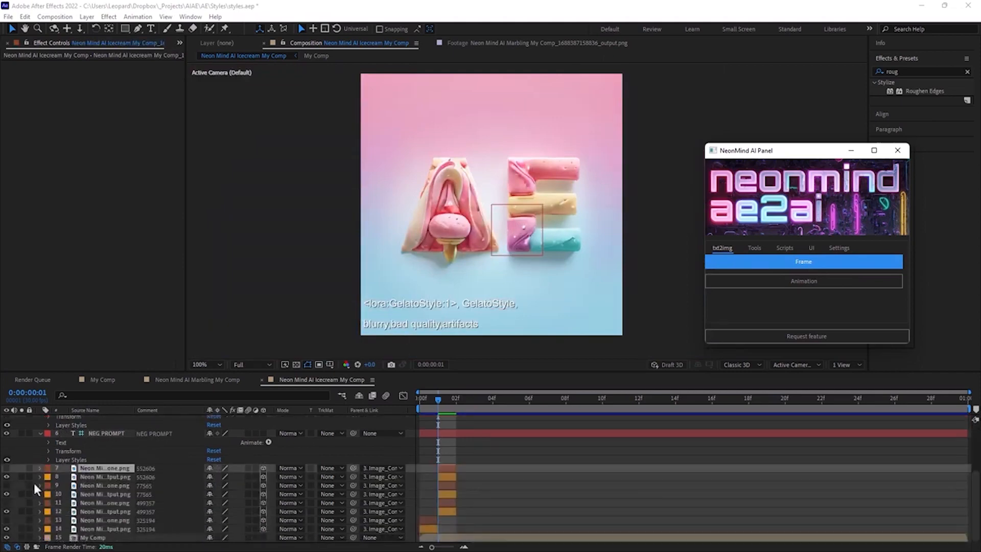
- Apply a Roughen Edges effect to the My Comp title layer in the Icecream comp
{"action": "left_click", "coordinate": [7, 468]}
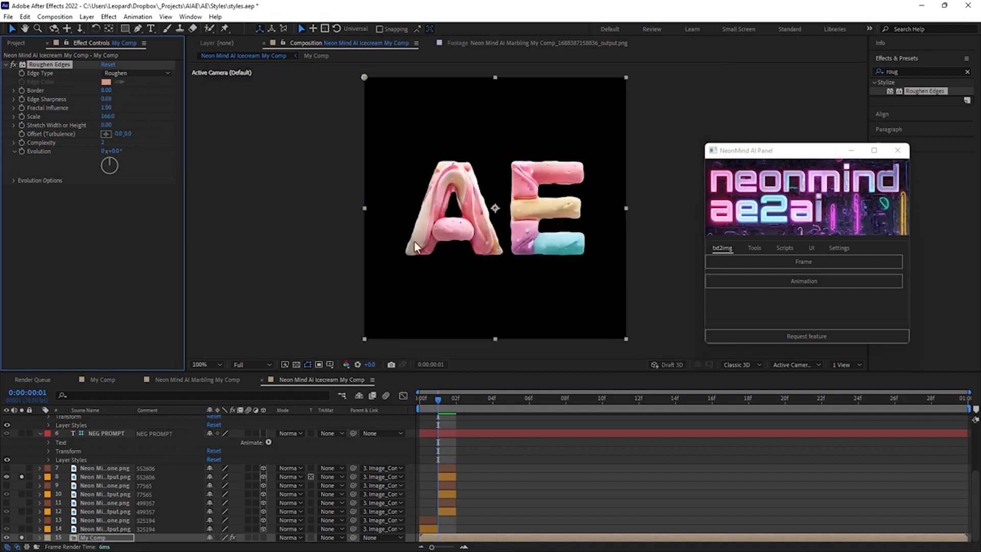
{"action": "left_click", "coordinate": [201, 364]}
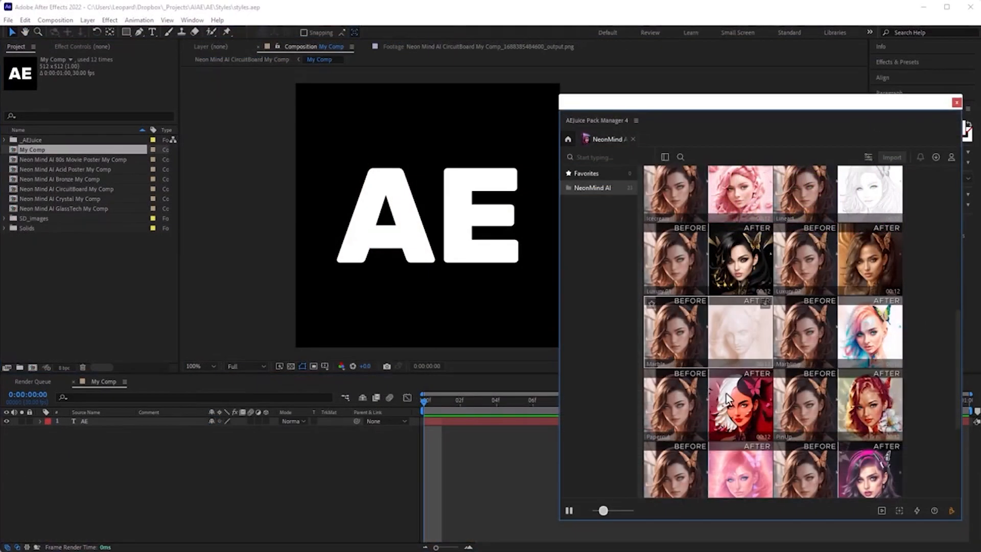
- Import the NeonMind Papercut preset and generate a papercut image of the AE title
{"action": "left_click", "coordinate": [740, 404]}
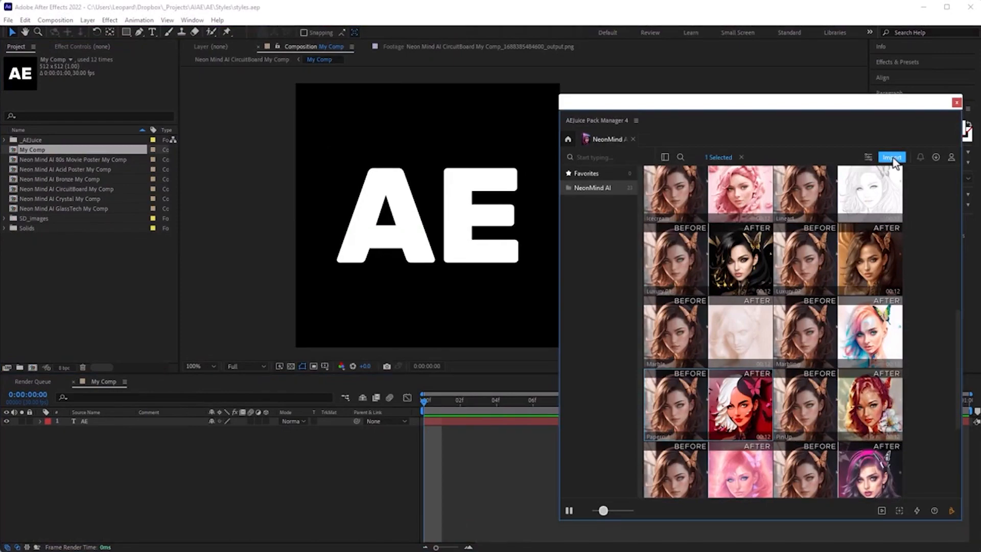
{"action": "left_click", "coordinate": [891, 158]}
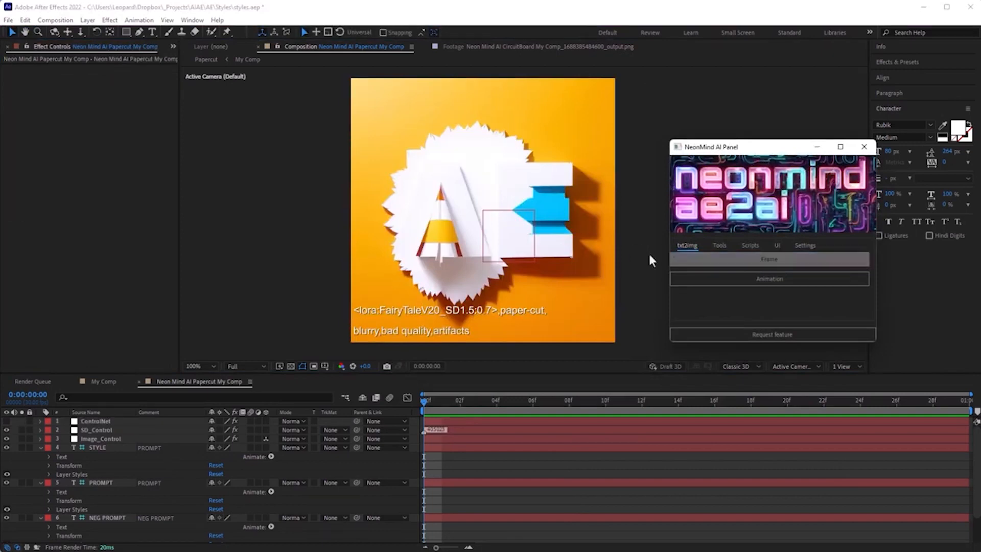
{"action": "left_click", "coordinate": [768, 258]}
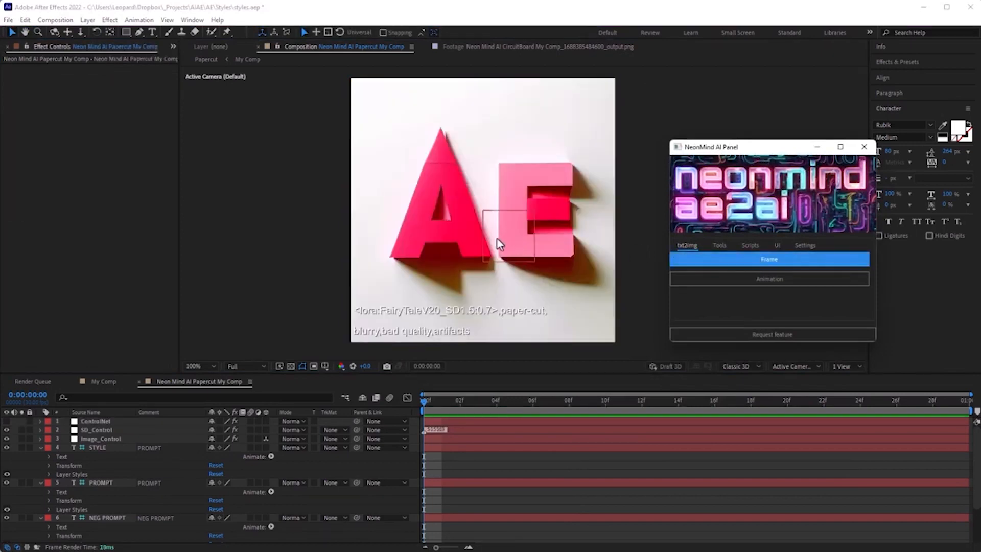
- Edit the prompt to 'red letters, origami' and regenerate red folded-paper AE letters
{"action": "left_click", "coordinate": [100, 483]}
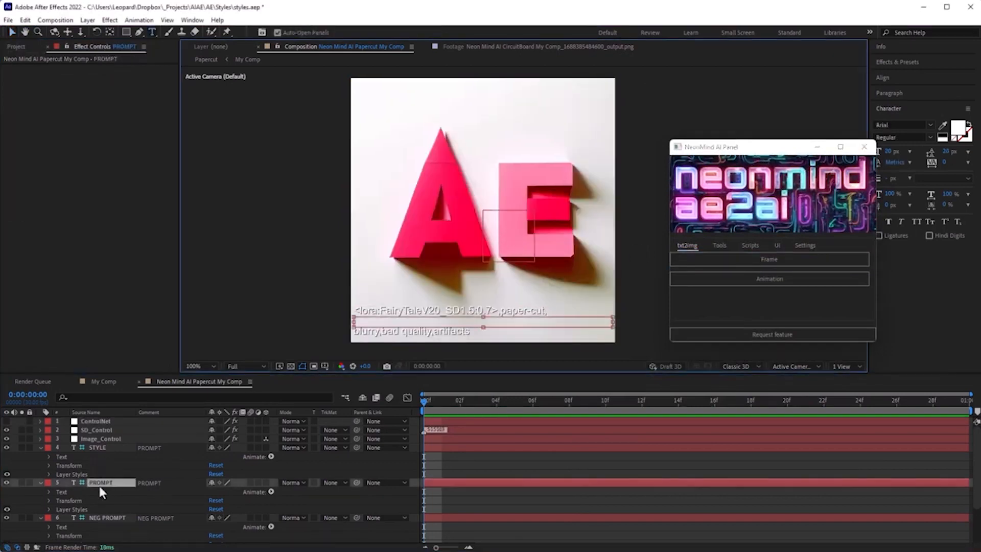
{"action": "type", "text": "red letters, po"}
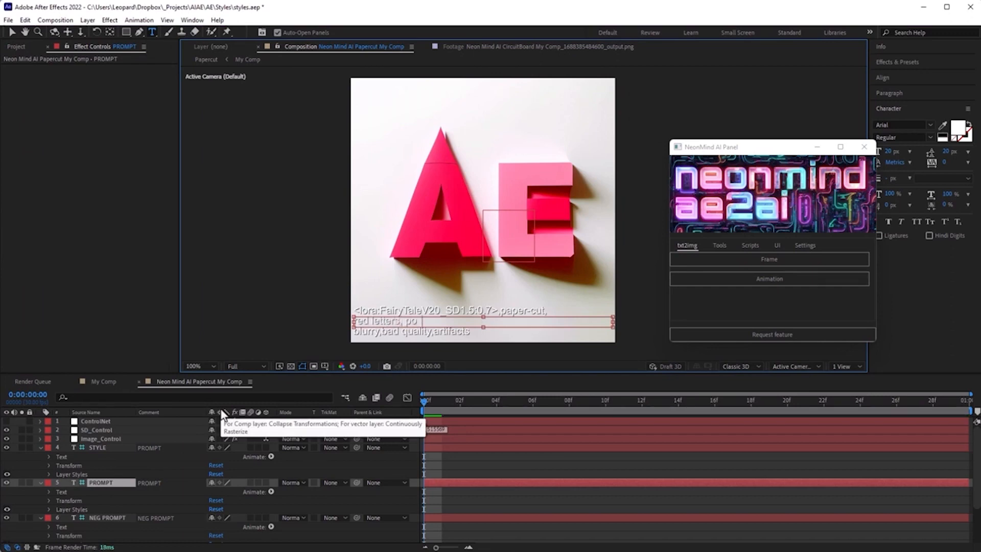
{"action": "left_click", "coordinate": [768, 258]}
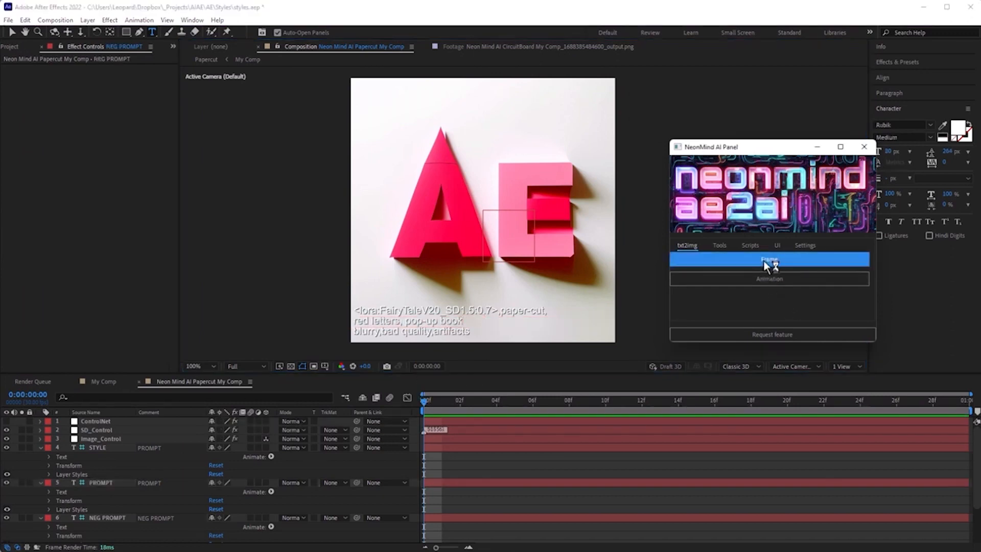
{"action": "left_click", "coordinate": [768, 259]}
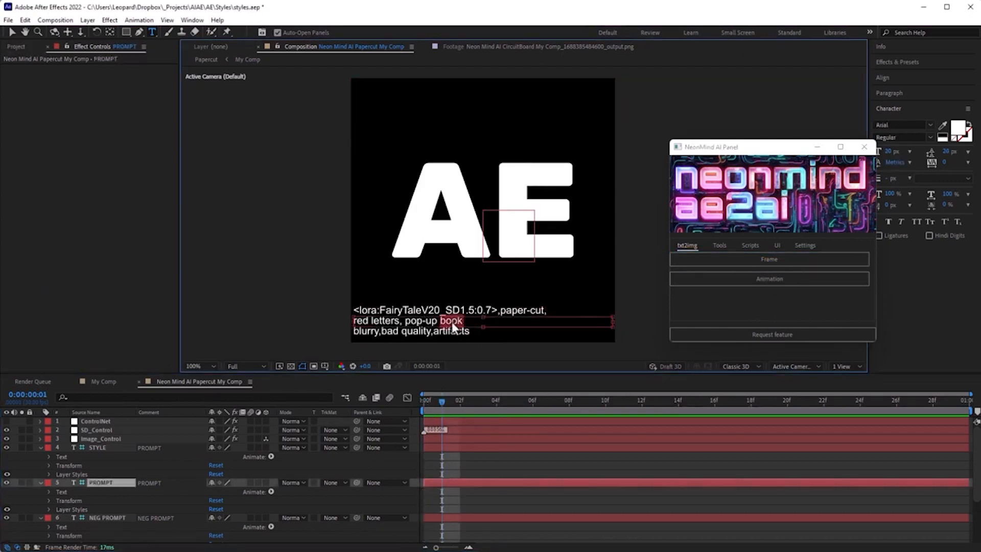
{"action": "type", "text": "origamik"}
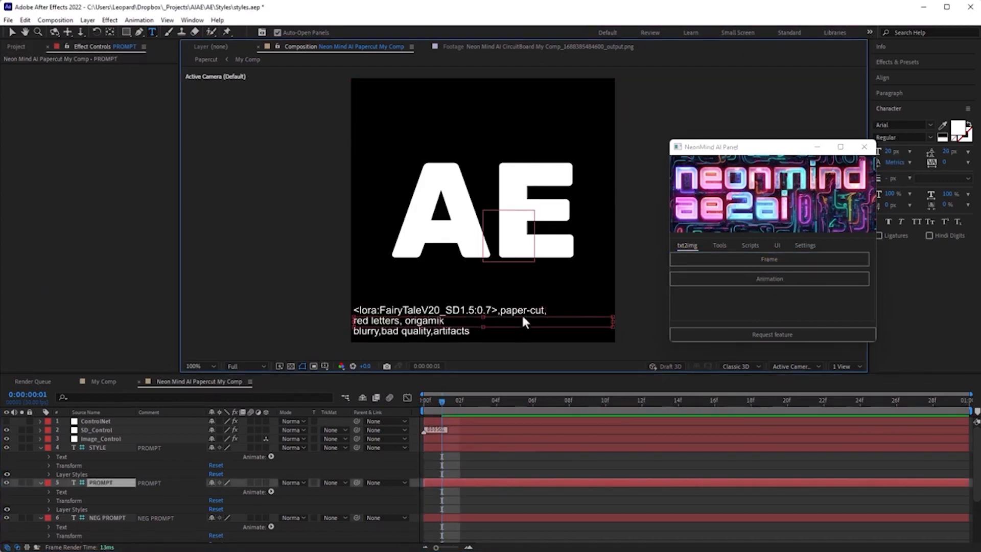
{"action": "left_click", "coordinate": [769, 258]}
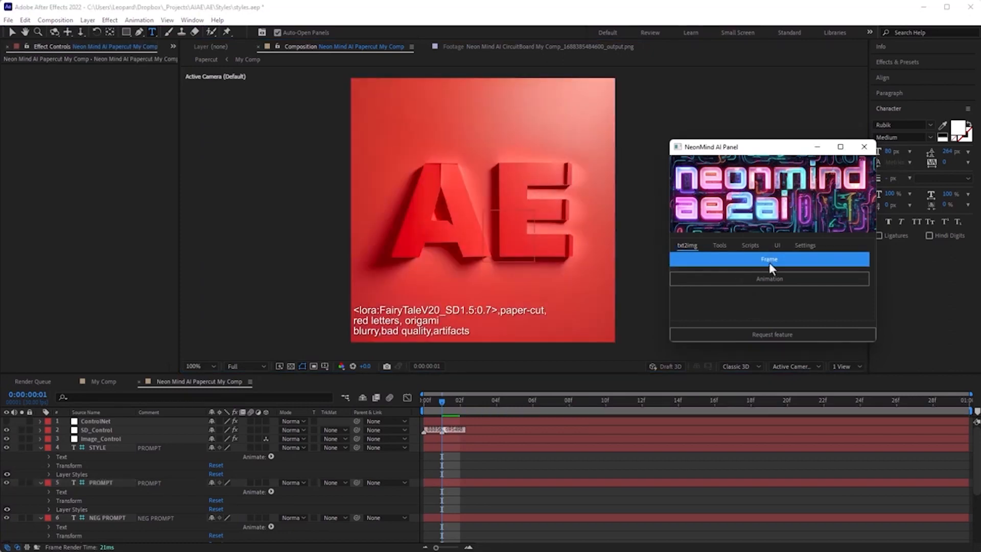
{"action": "left_click", "coordinate": [768, 259]}
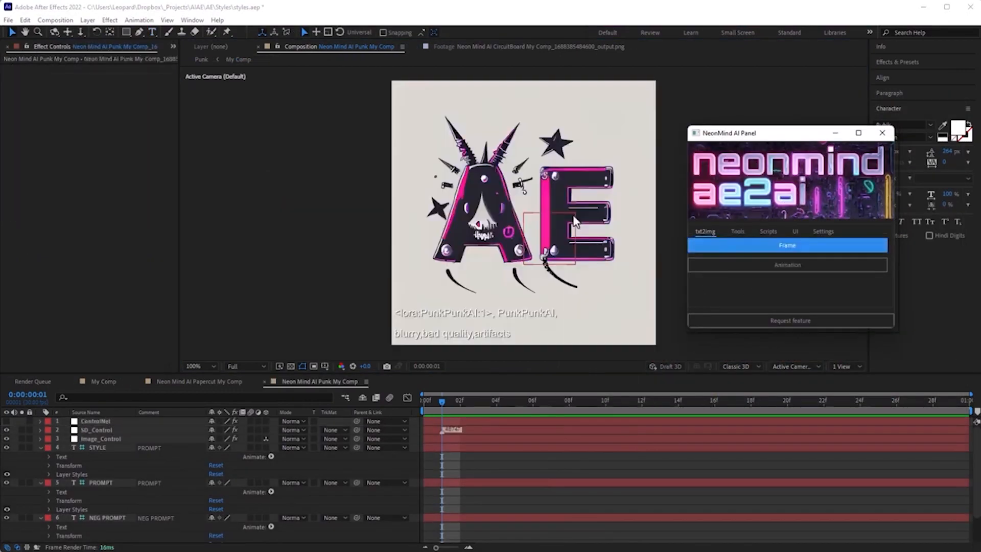
- Generate several punk-styled AE title variations, stepping to the next frame for another
{"action": "left_click", "coordinate": [787, 244]}
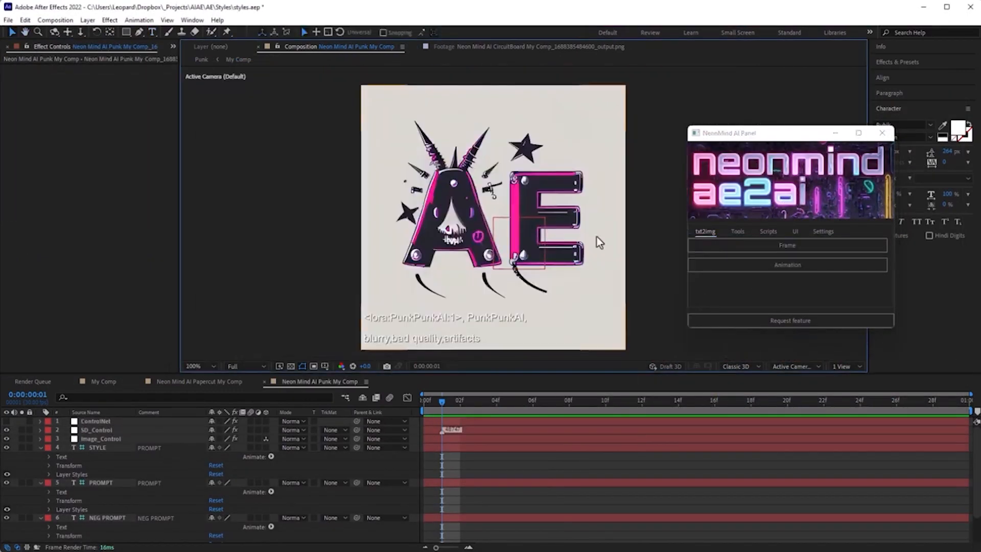
{"action": "left_click", "coordinate": [786, 244]}
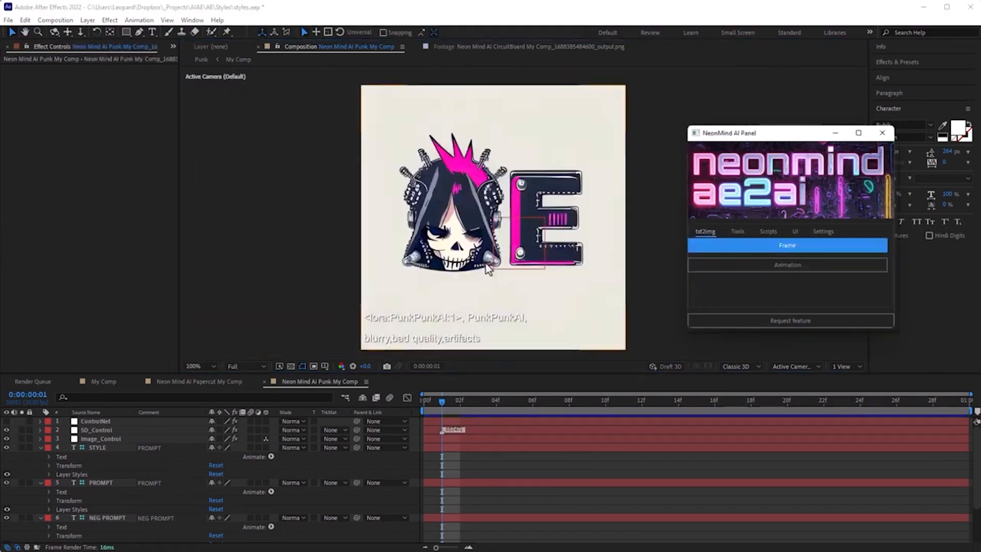
{"action": "left_click", "coordinate": [460, 401]}
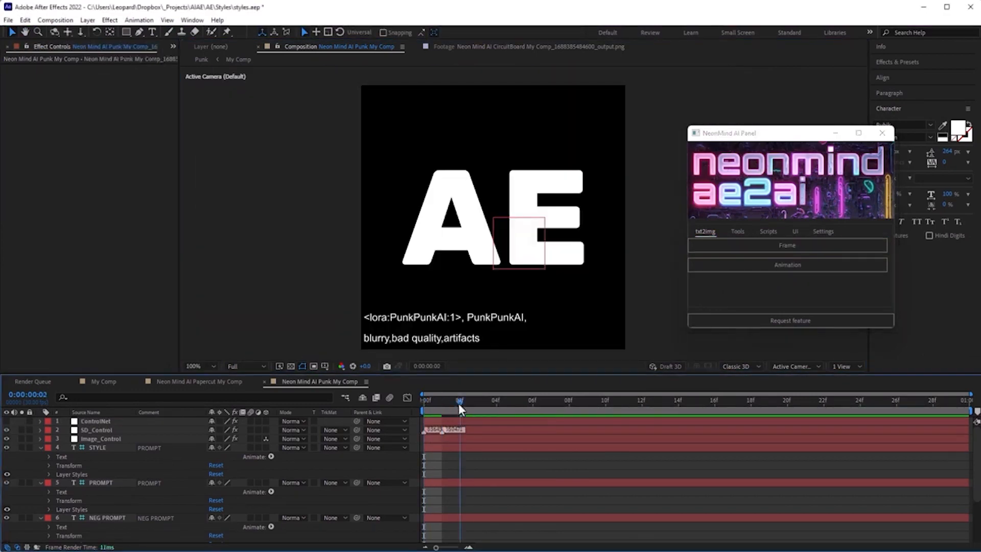
{"action": "left_click", "coordinate": [787, 244]}
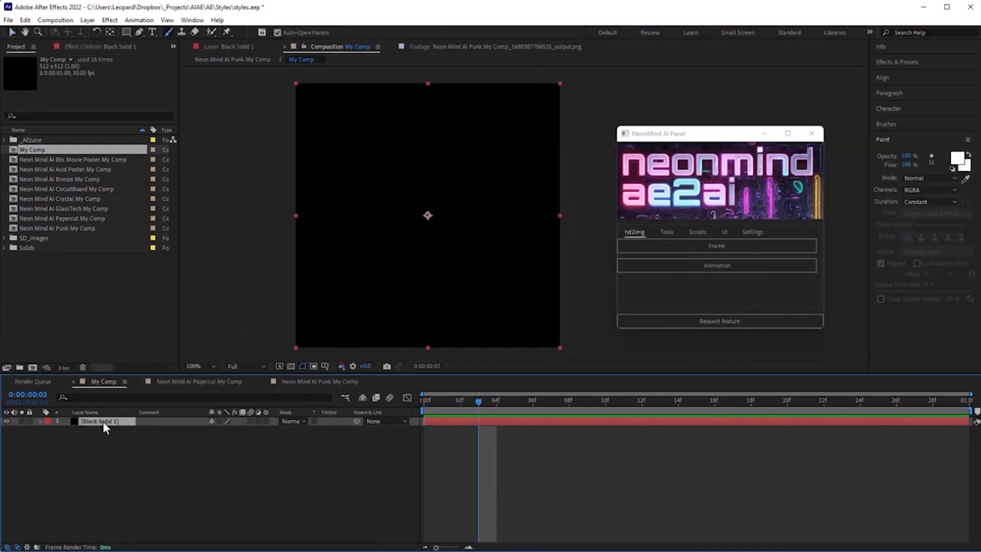
- Sketch a cube marked AI on the black solid and render it as punk street art
{"action": "left_click_drag", "start_coordinate": [401, 131], "coordinate": [507, 263]}
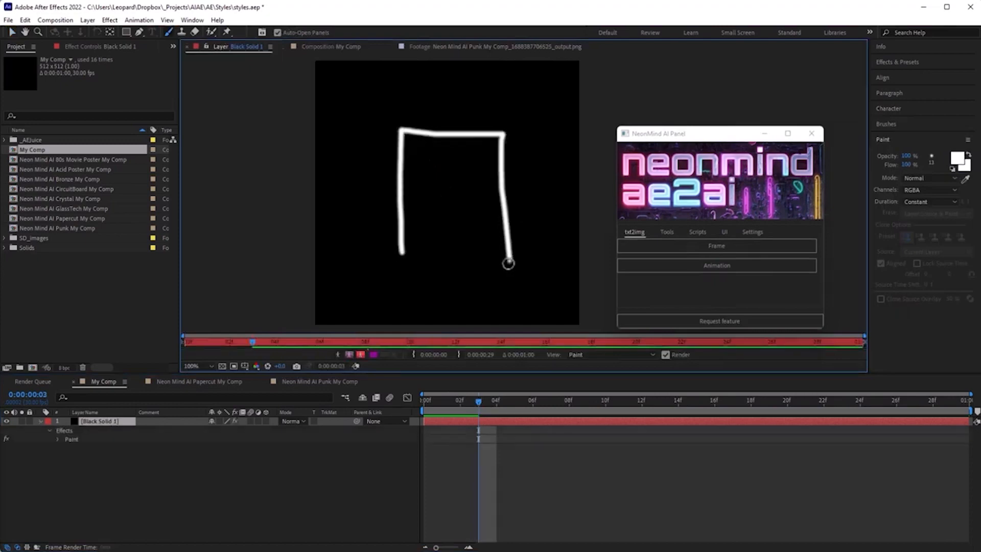
{"action": "left_click_drag", "start_coordinate": [508, 263], "coordinate": [548, 228]}
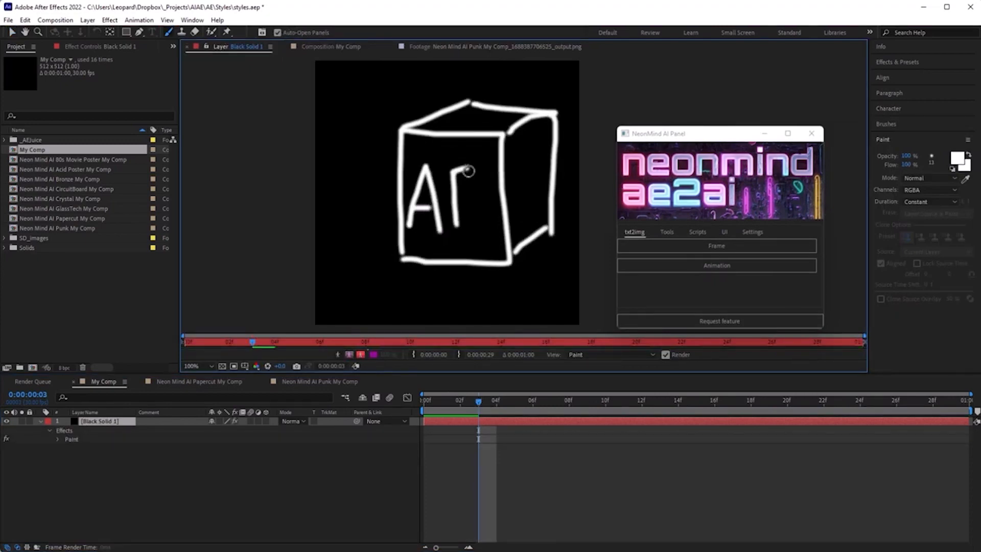
{"action": "left_click", "coordinate": [715, 246]}
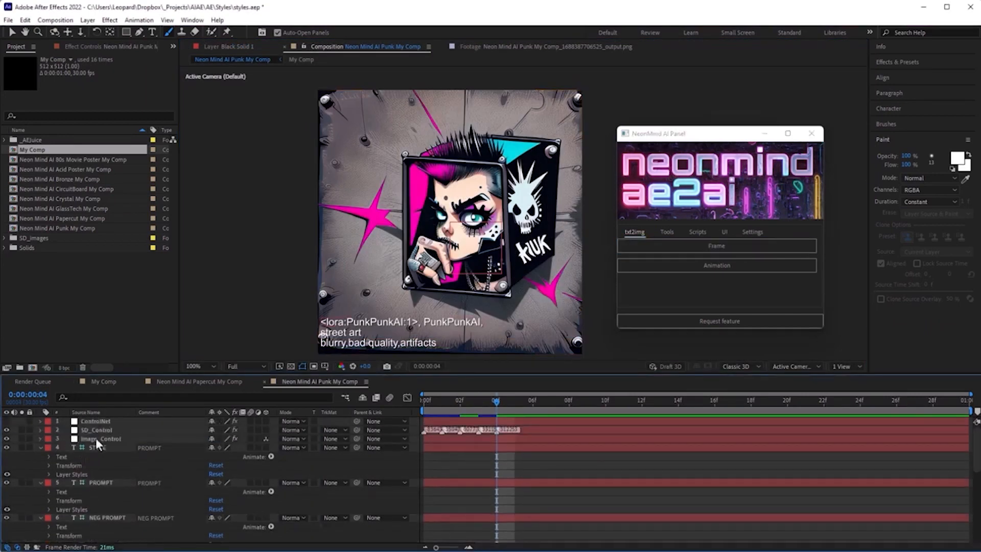
- Raise the ControlNet weight and regenerate the punk cube with a graffiti street backdrop
{"action": "left_click", "coordinate": [95, 421]}
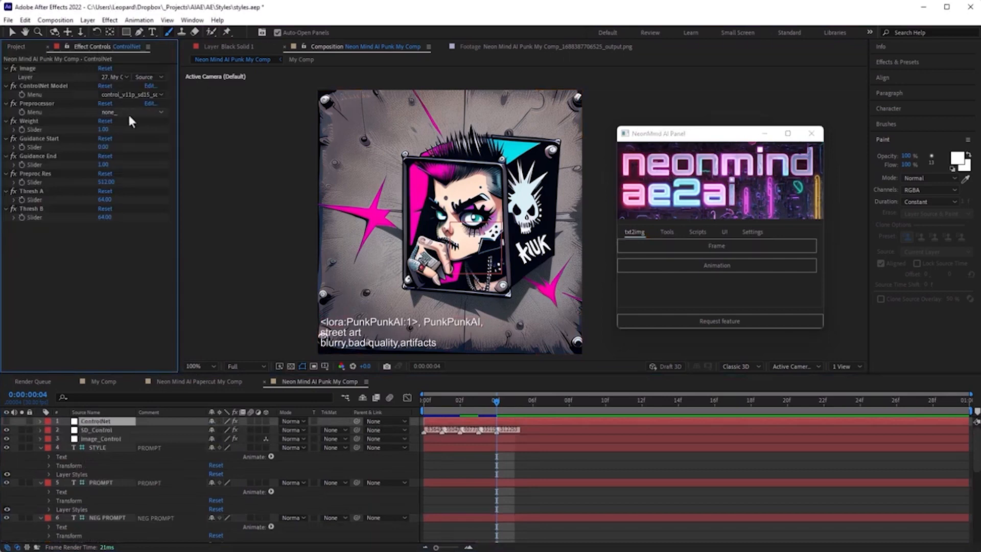
{"action": "left_click", "coordinate": [104, 130]}
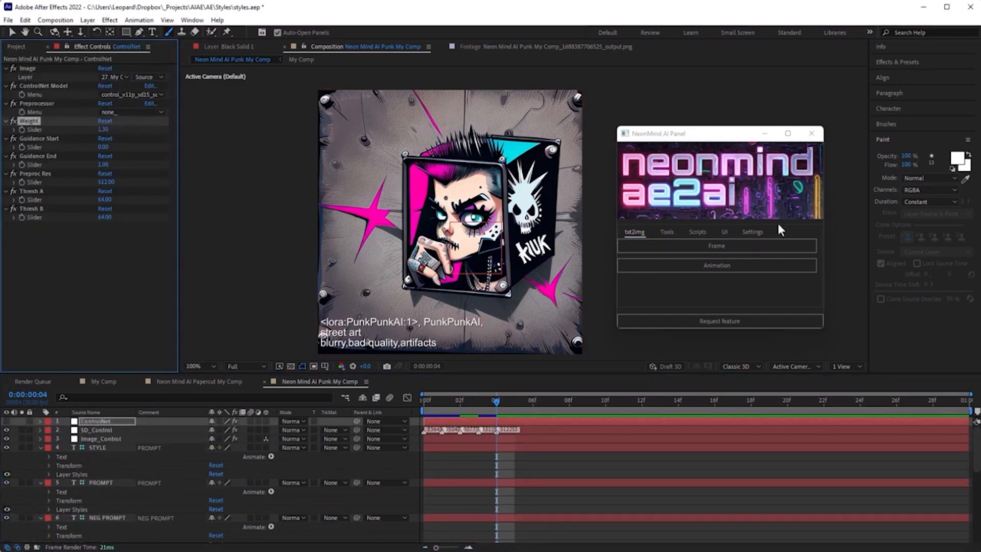
{"action": "left_click", "coordinate": [716, 245]}
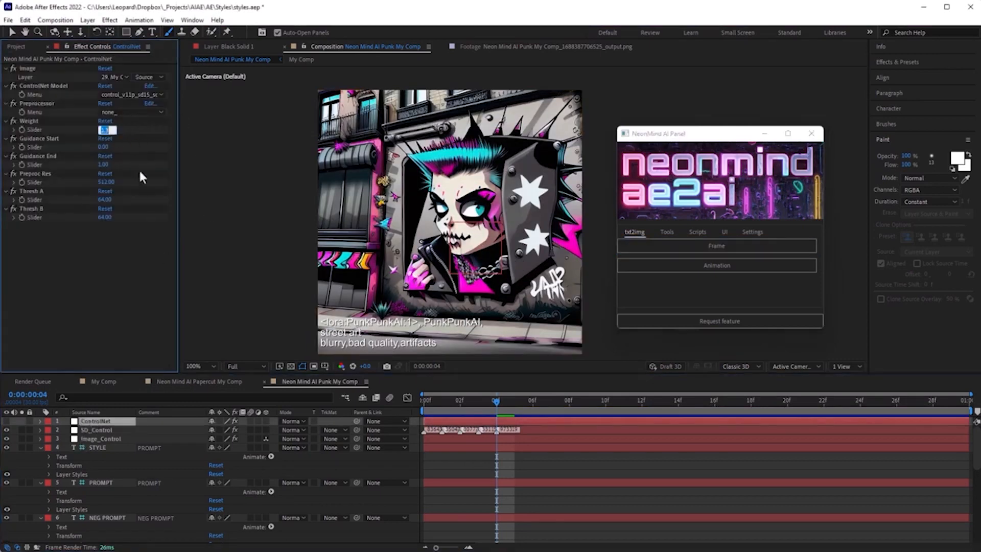
{"action": "left_click", "coordinate": [716, 246]}
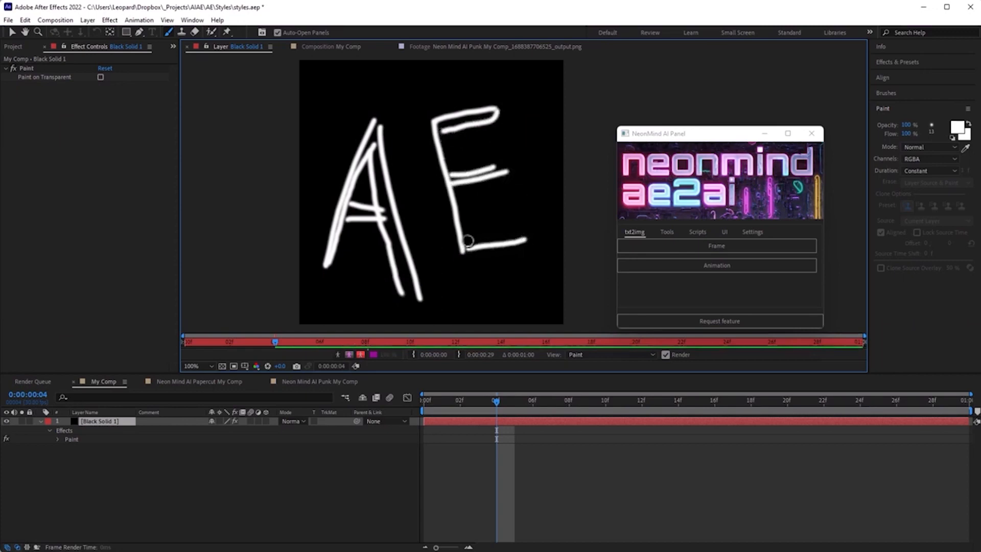
- Render the repainted AE scribble as new punk street-art images
{"action": "left_click", "coordinate": [715, 245]}
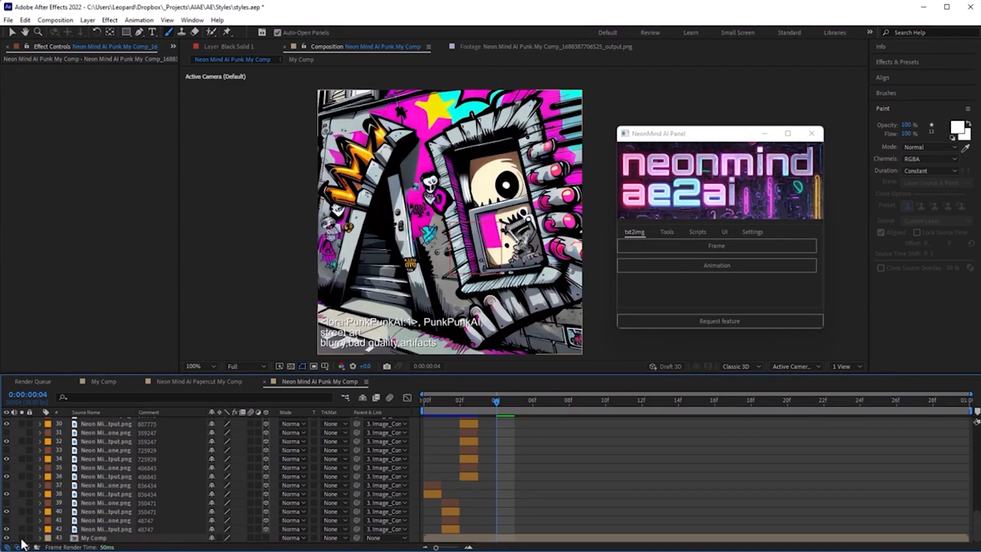
{"action": "left_click", "coordinate": [716, 246]}
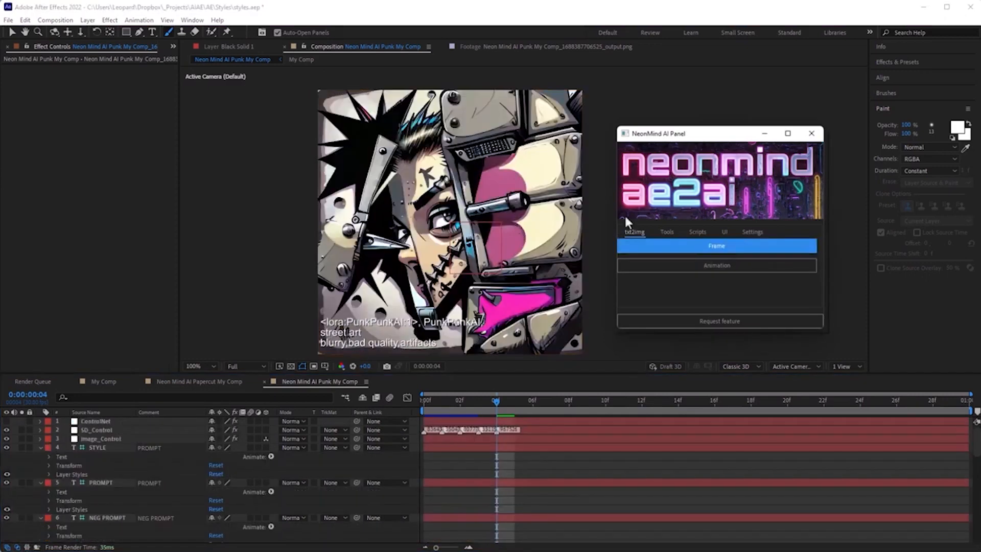